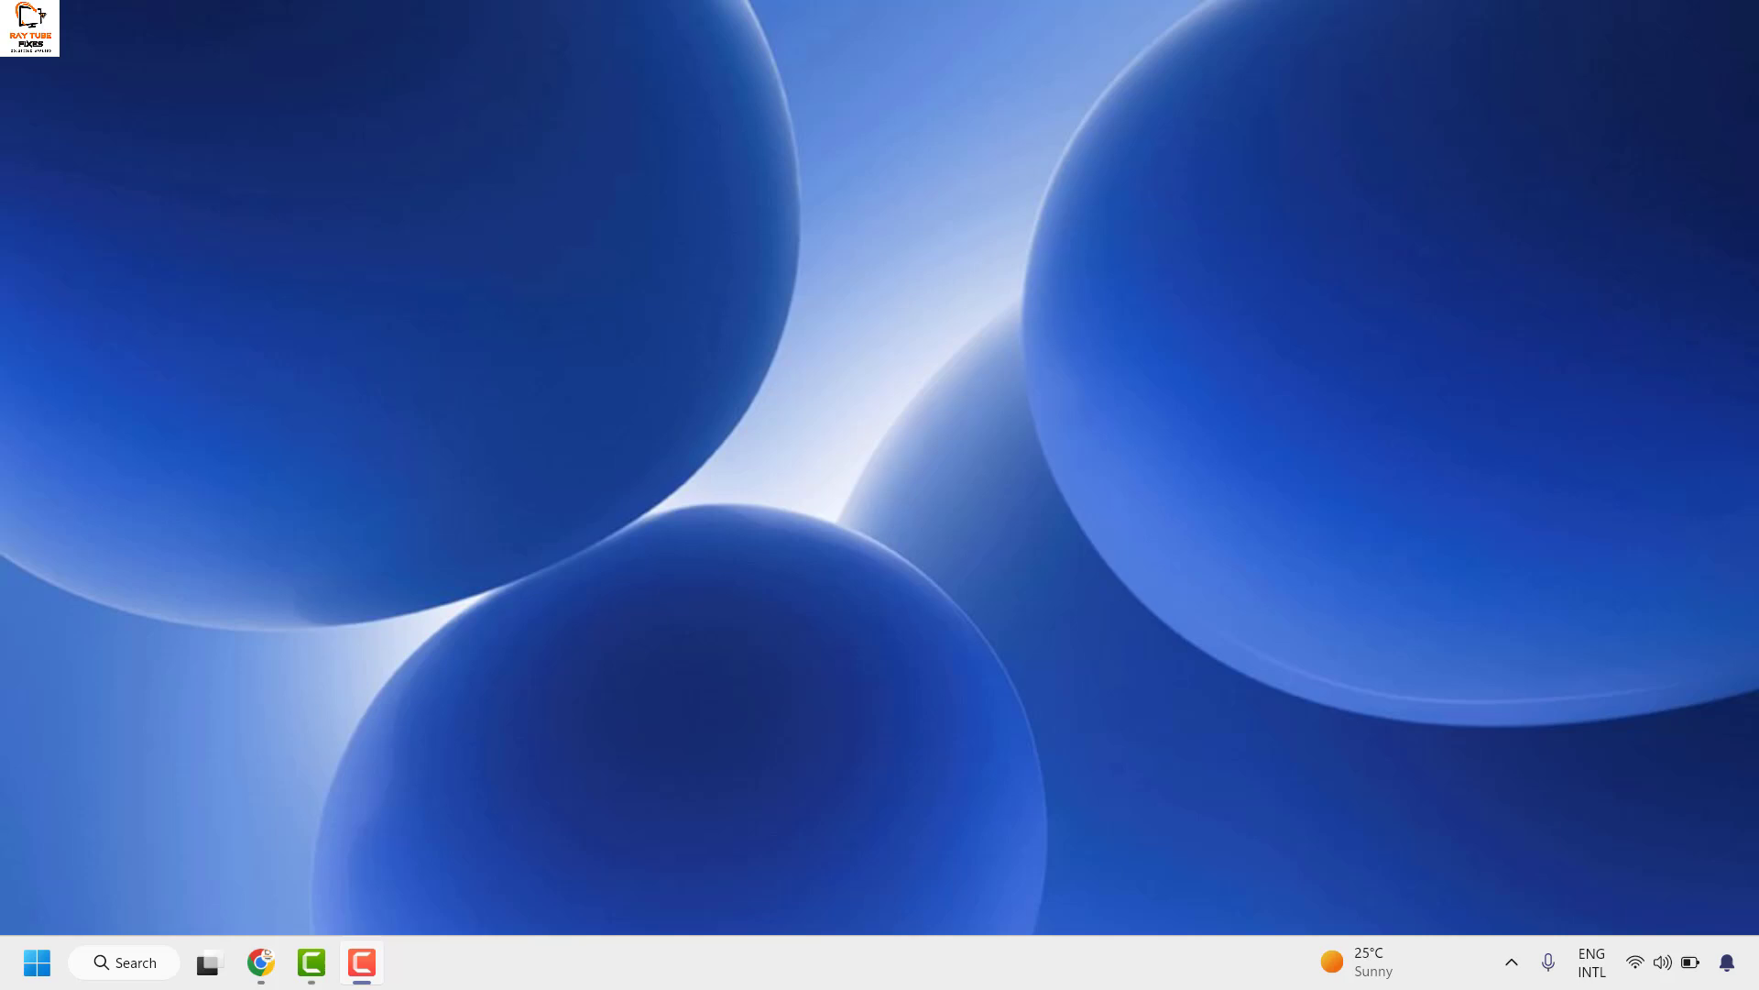
mouse_move(269, 560)
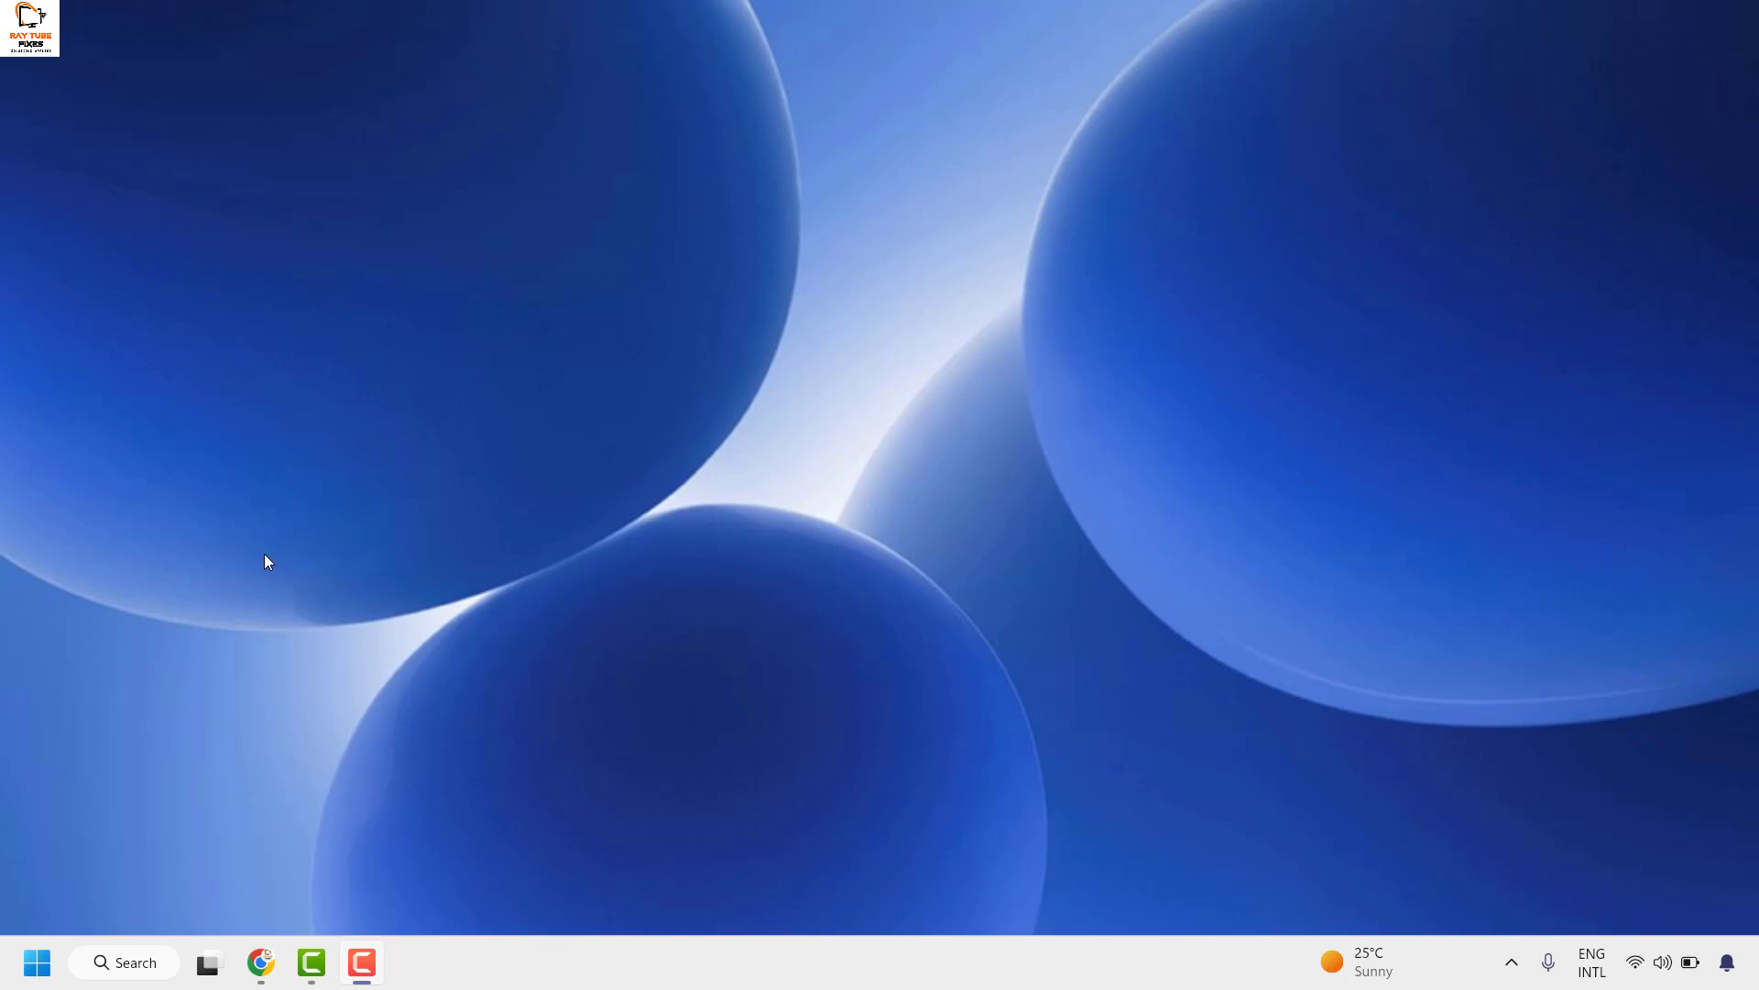
mouse_move(37, 963)
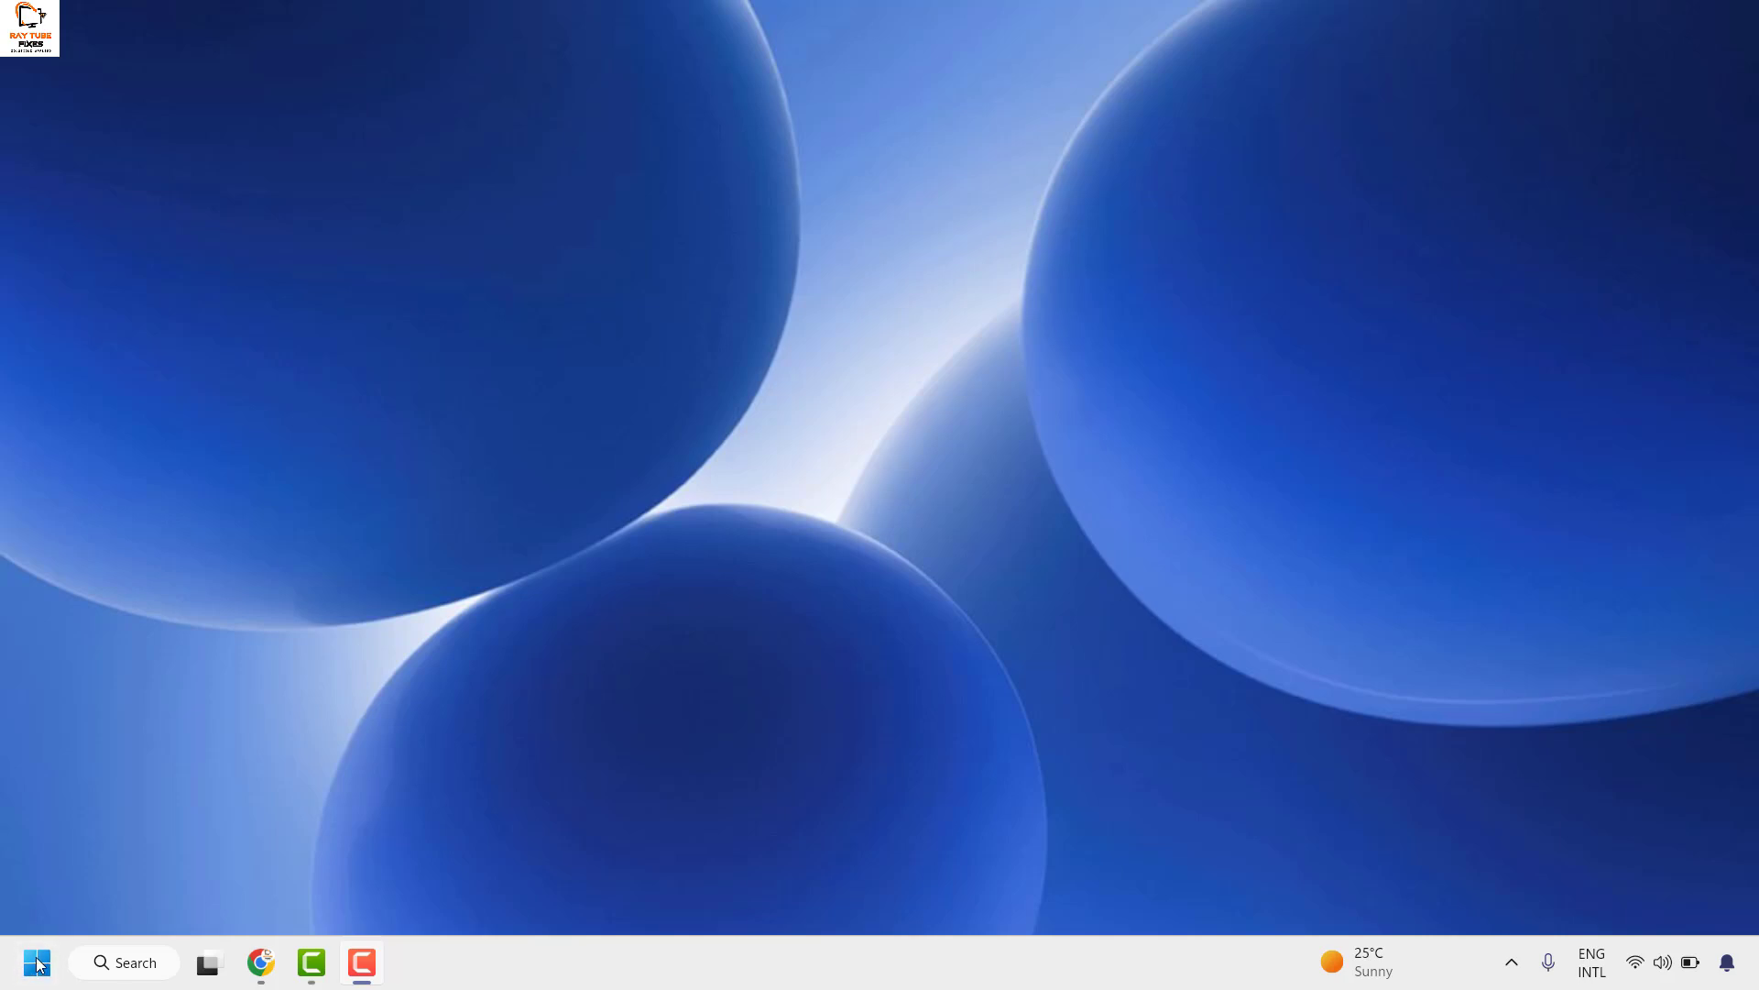
- Run 'services' from the Start menu's Run dialog to open the Services console
right_click(36, 962)
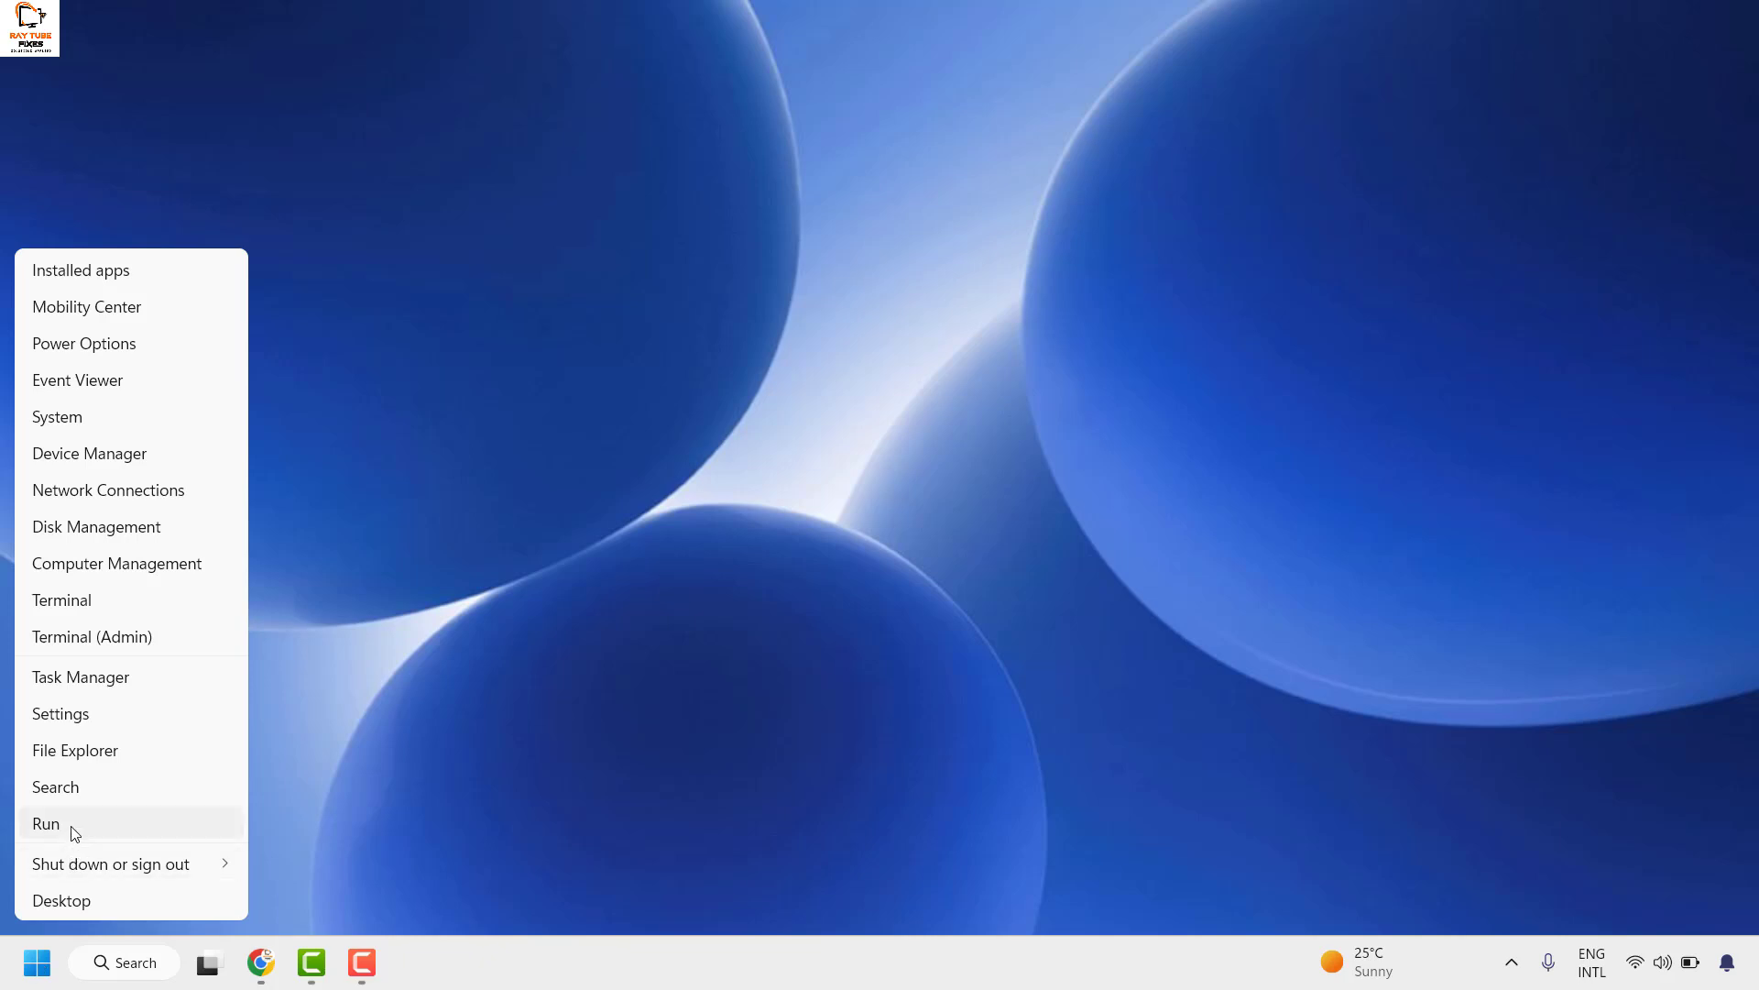
click(45, 823)
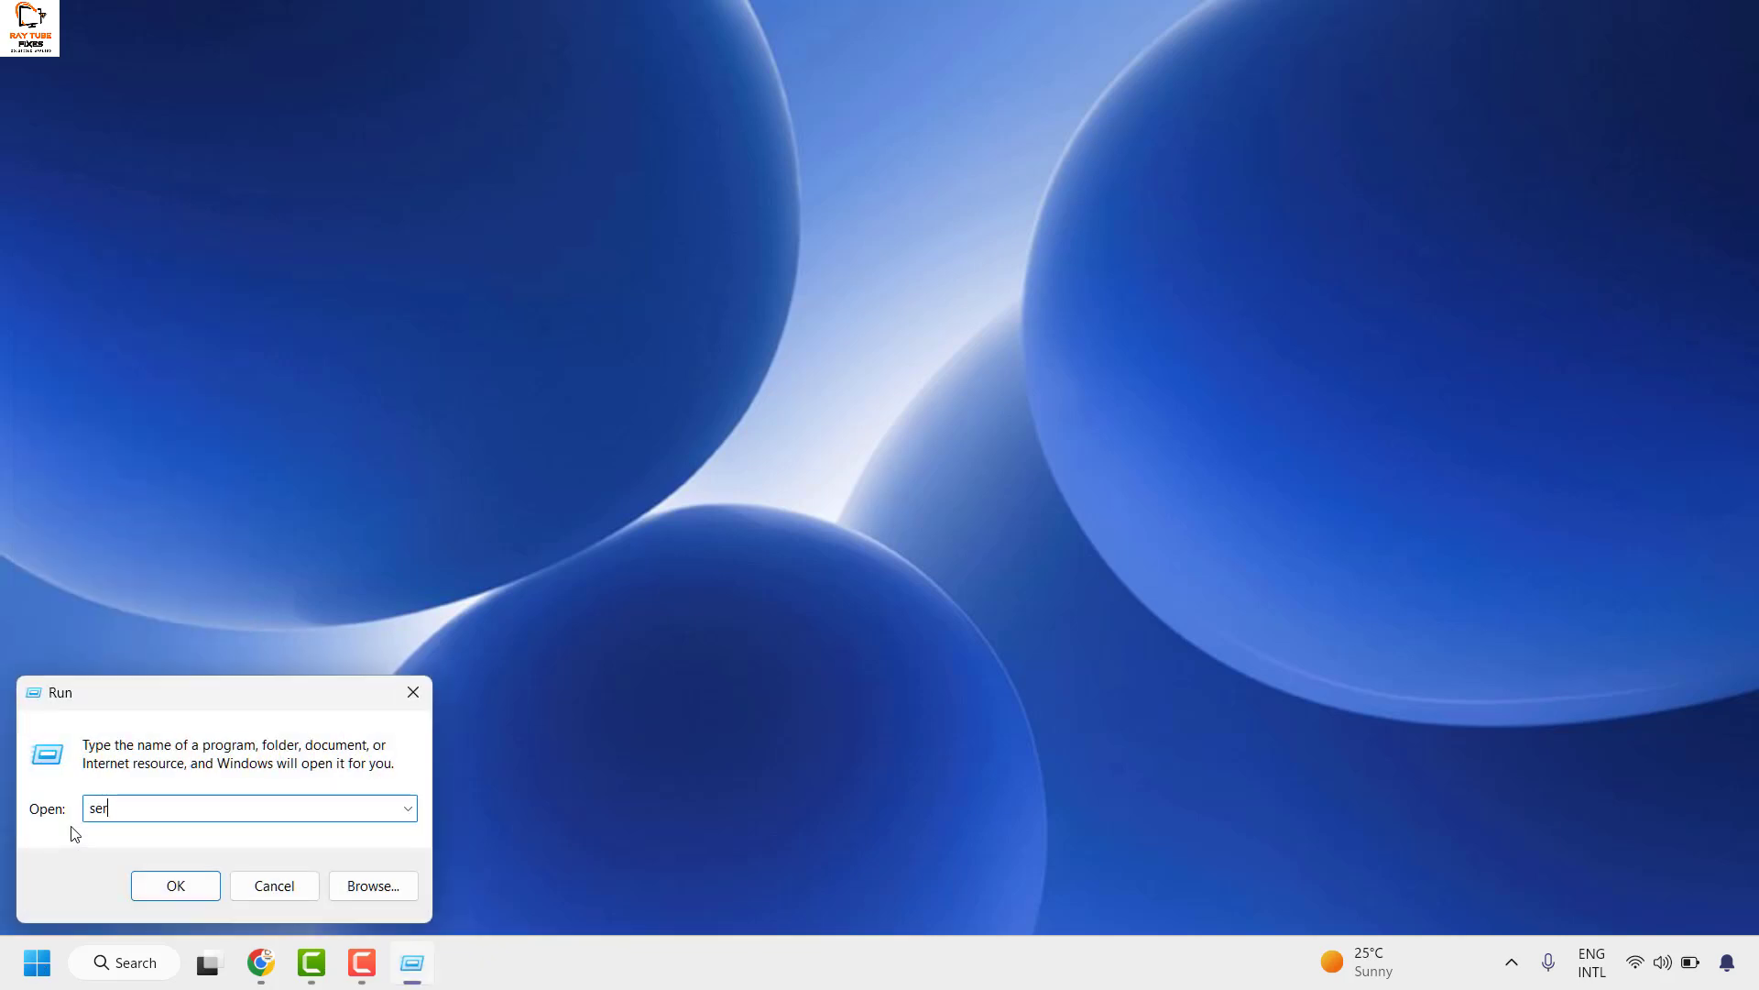
text(vices)
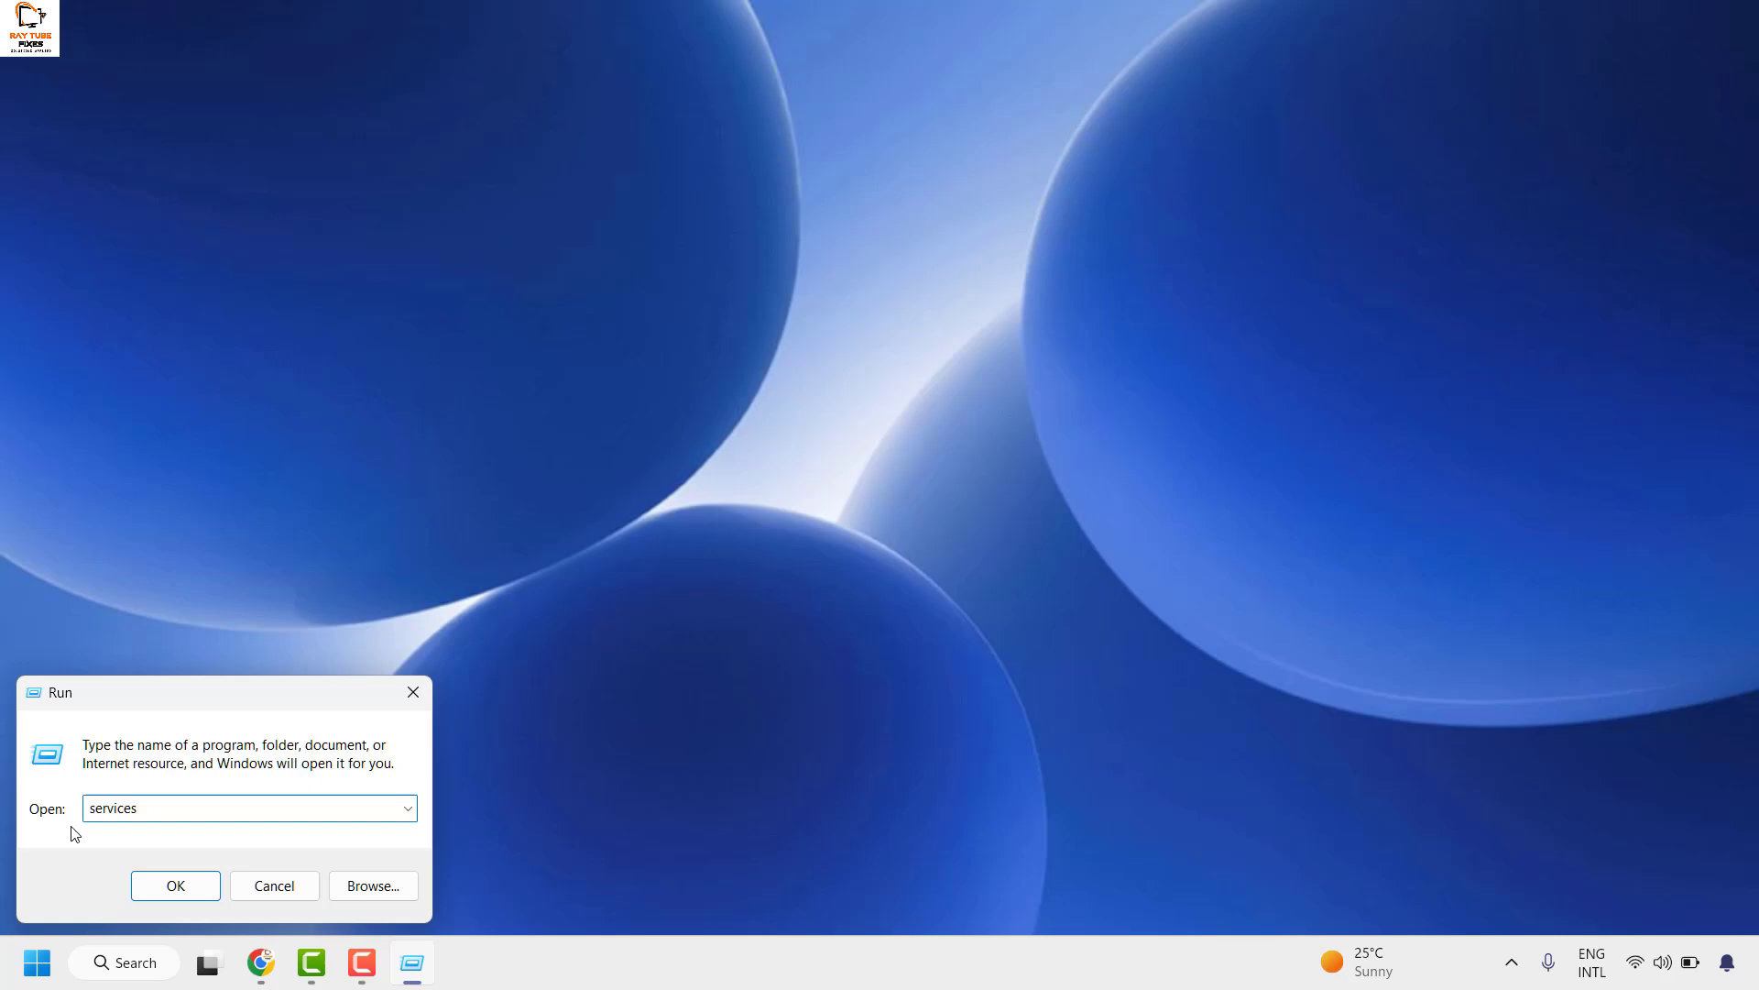
click(175, 885)
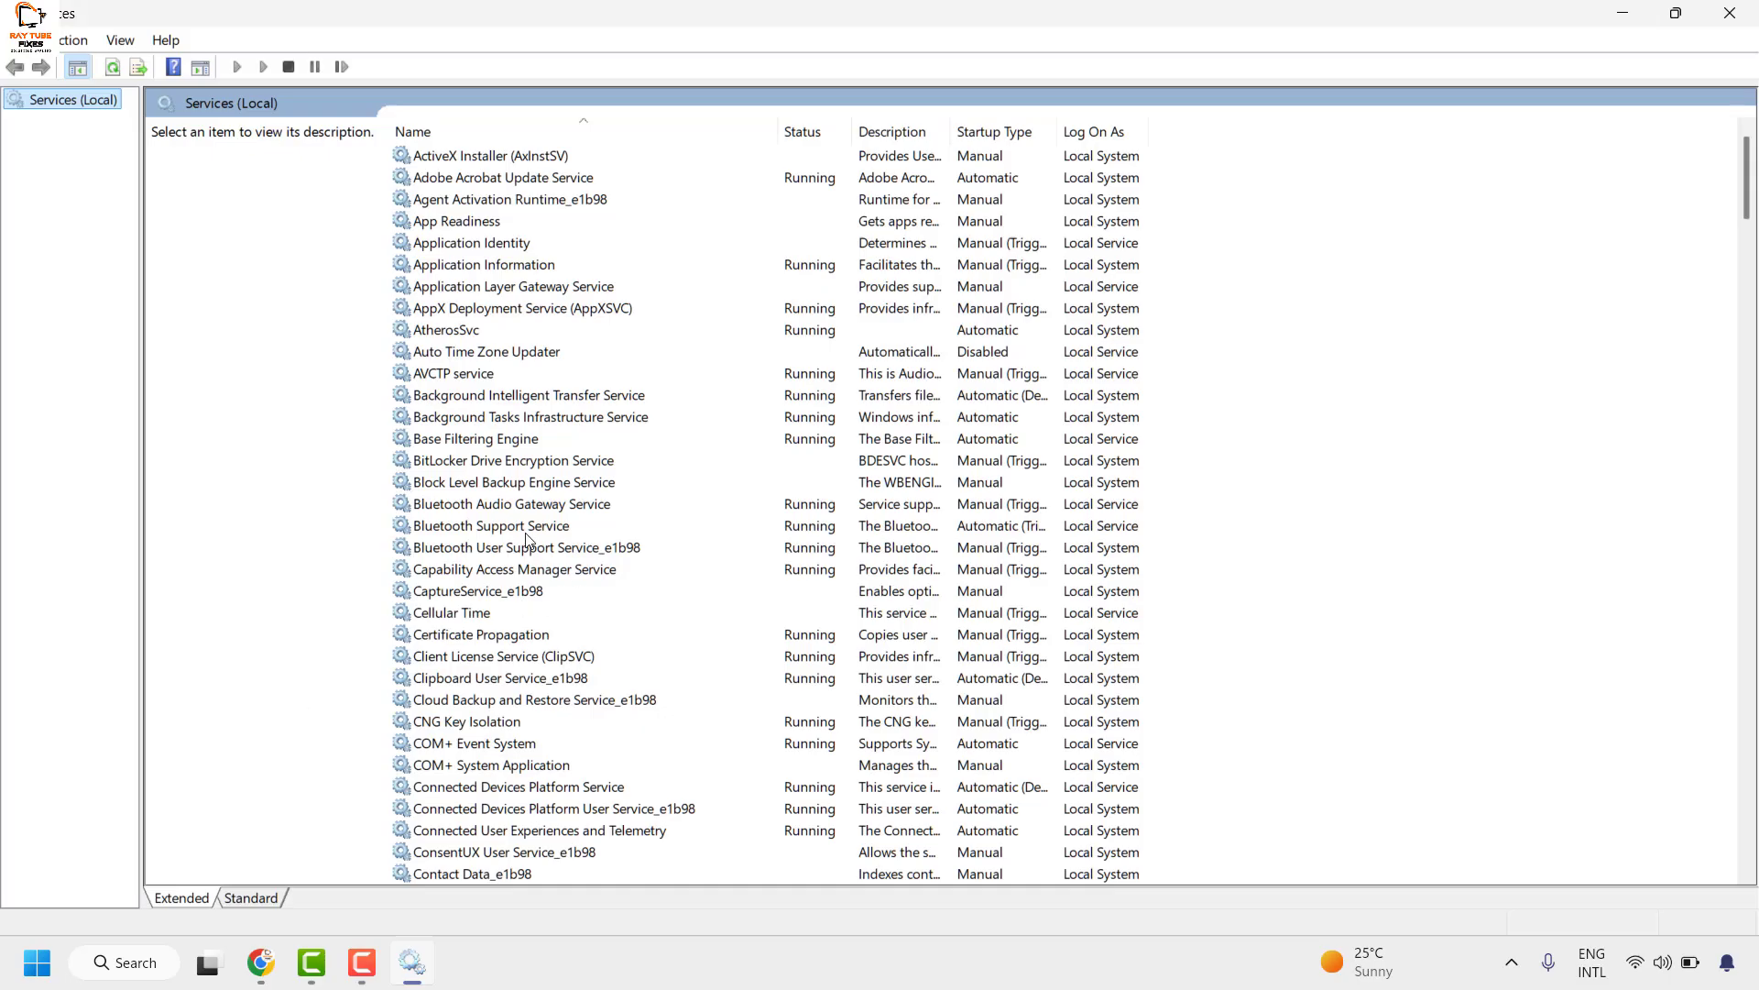
- Scroll the services list down to Windows Update, select it, and open its context menu
click(491, 526)
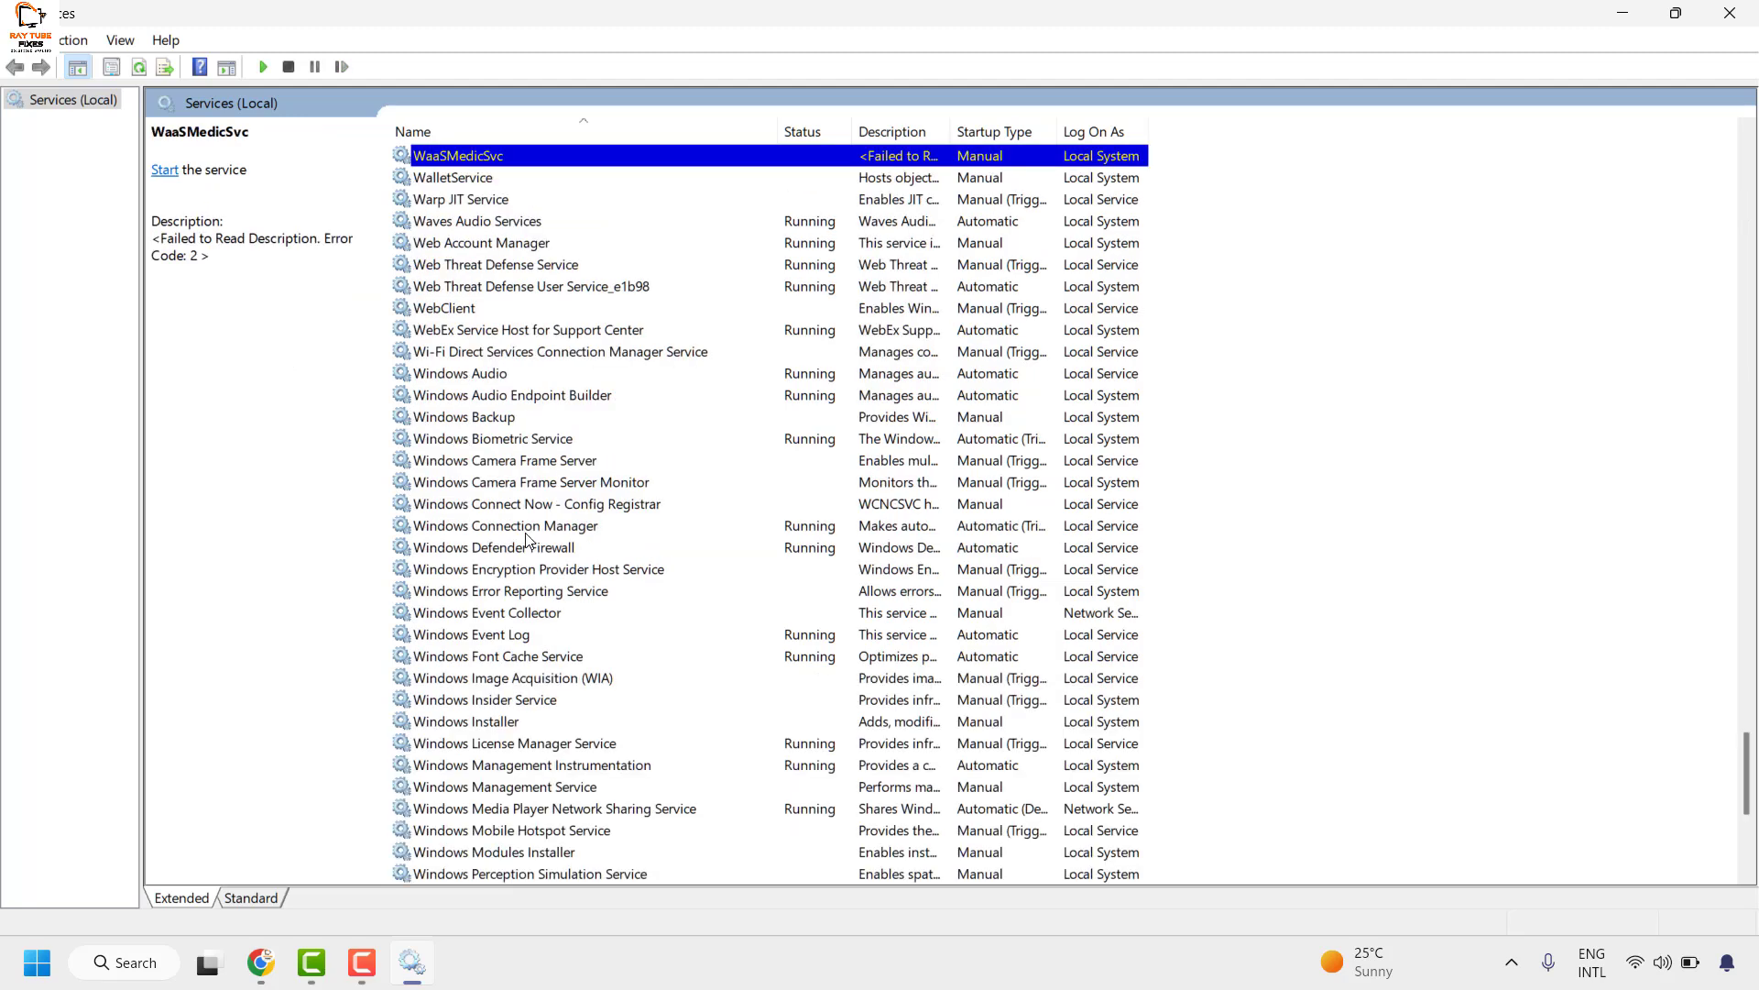
click(460, 373)
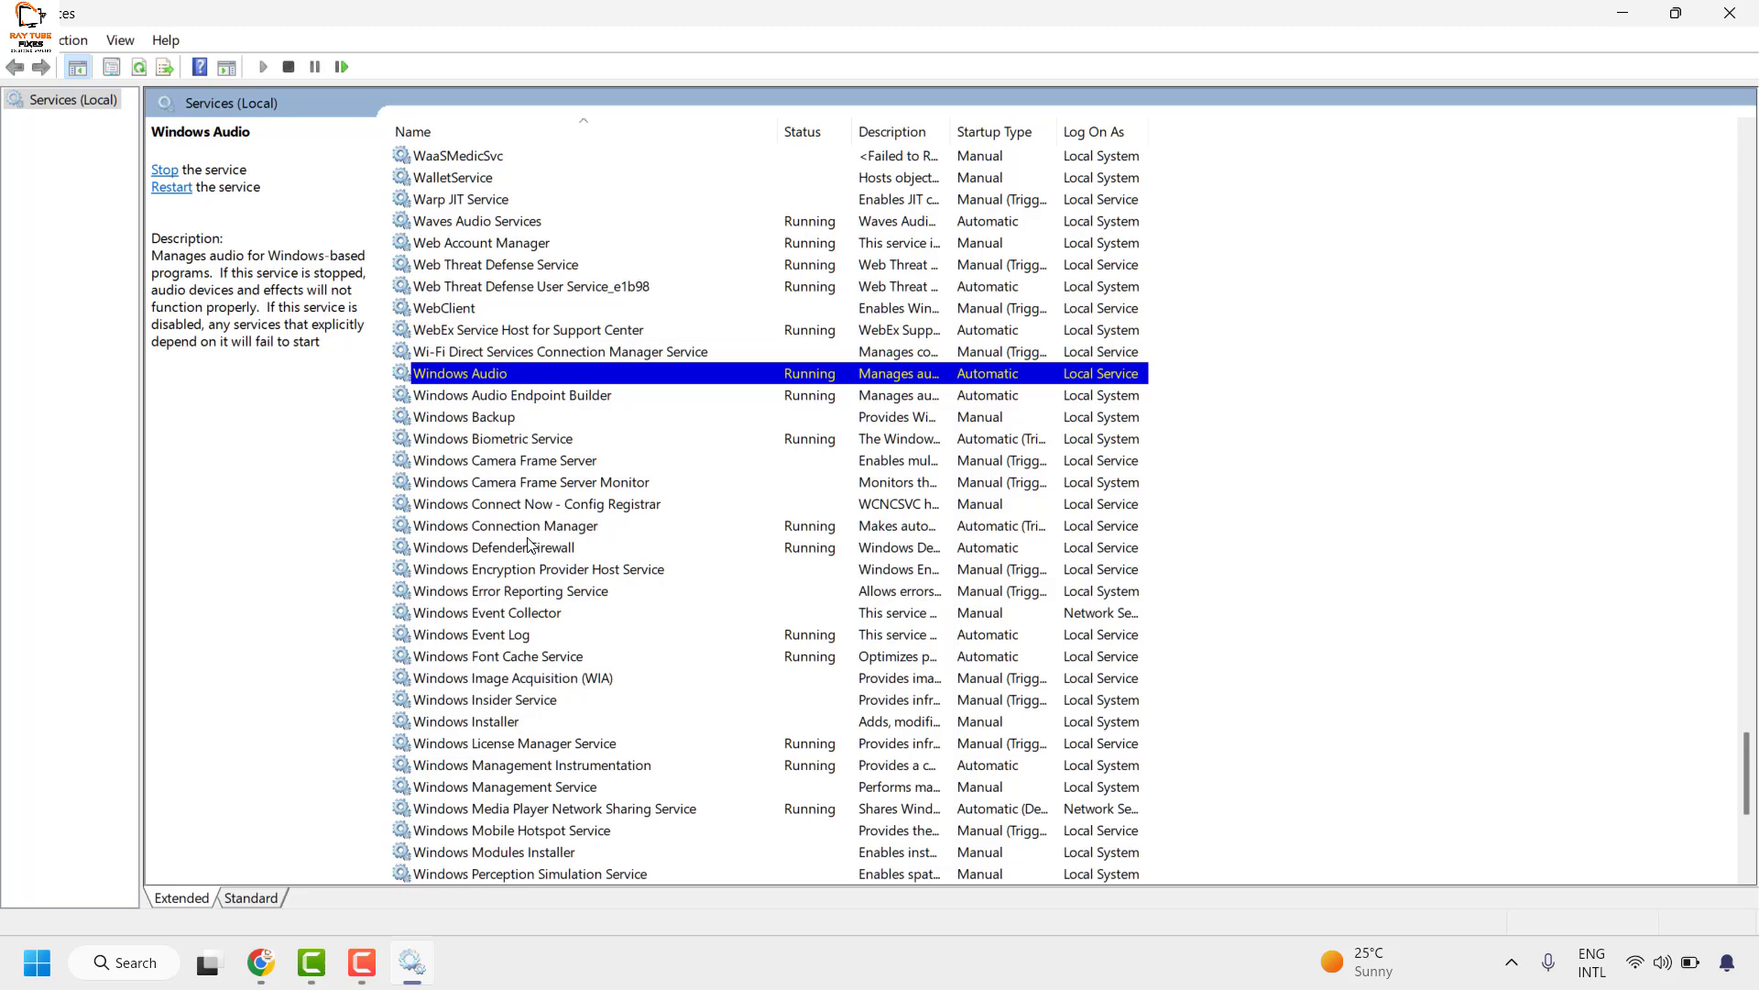
scroll(down, 3)
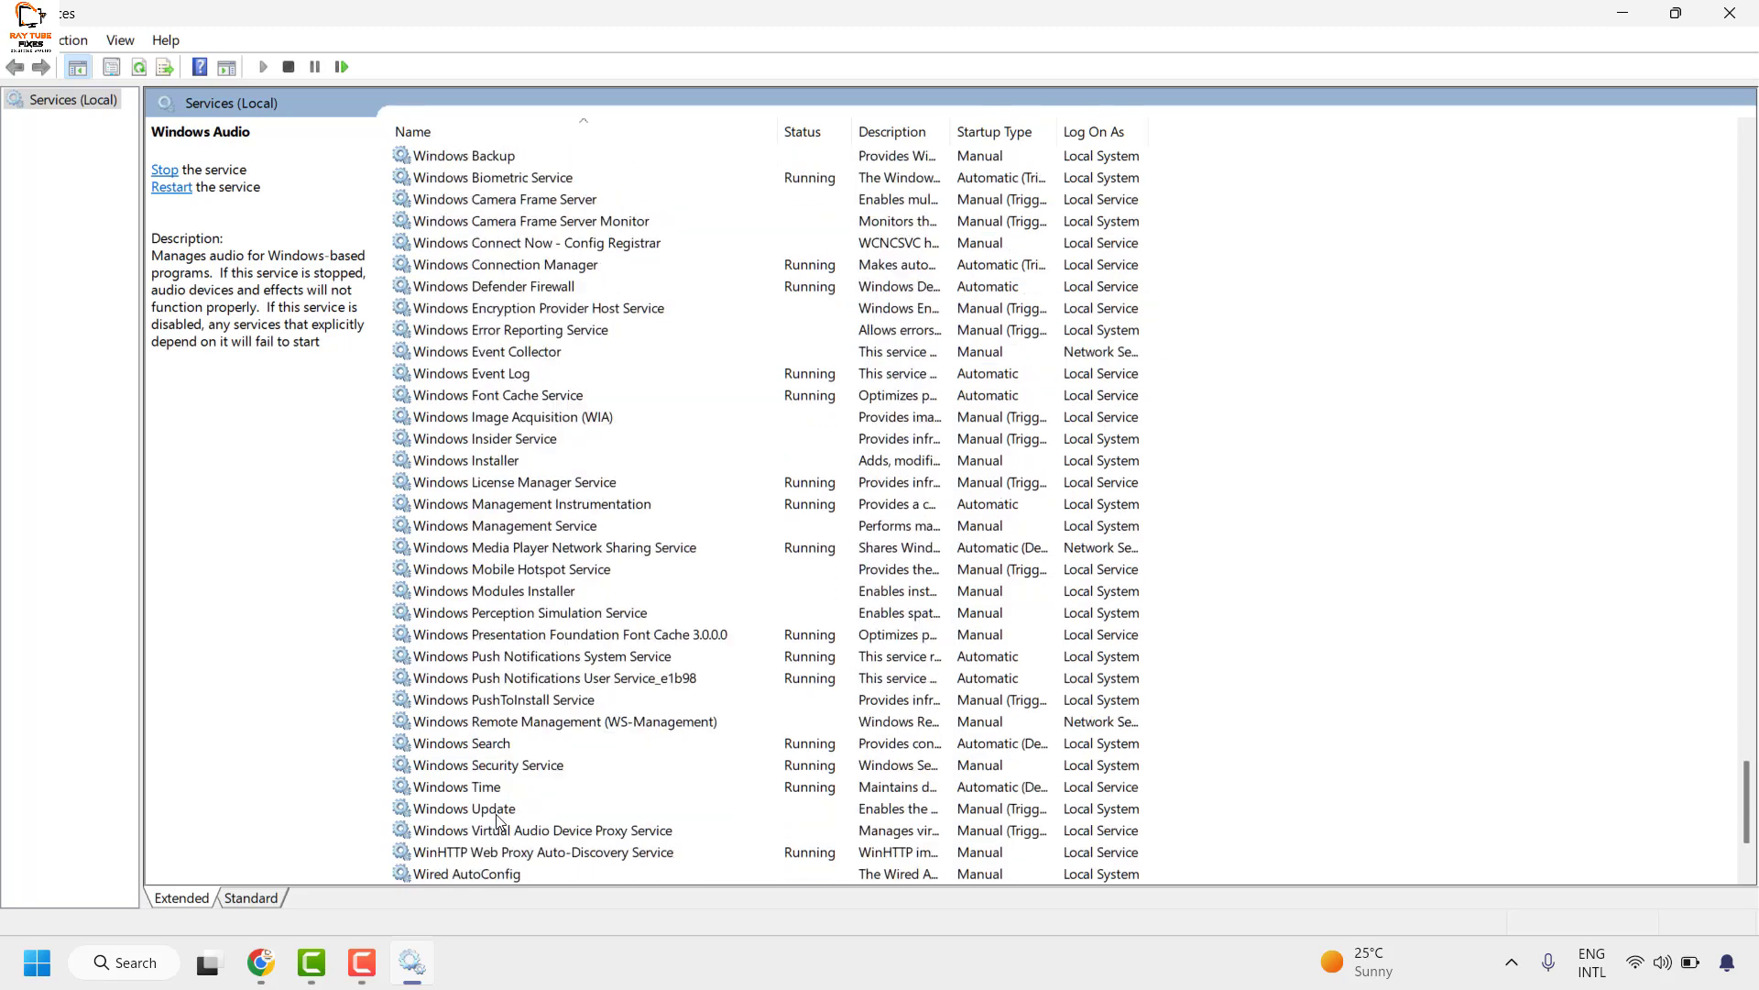
click(462, 808)
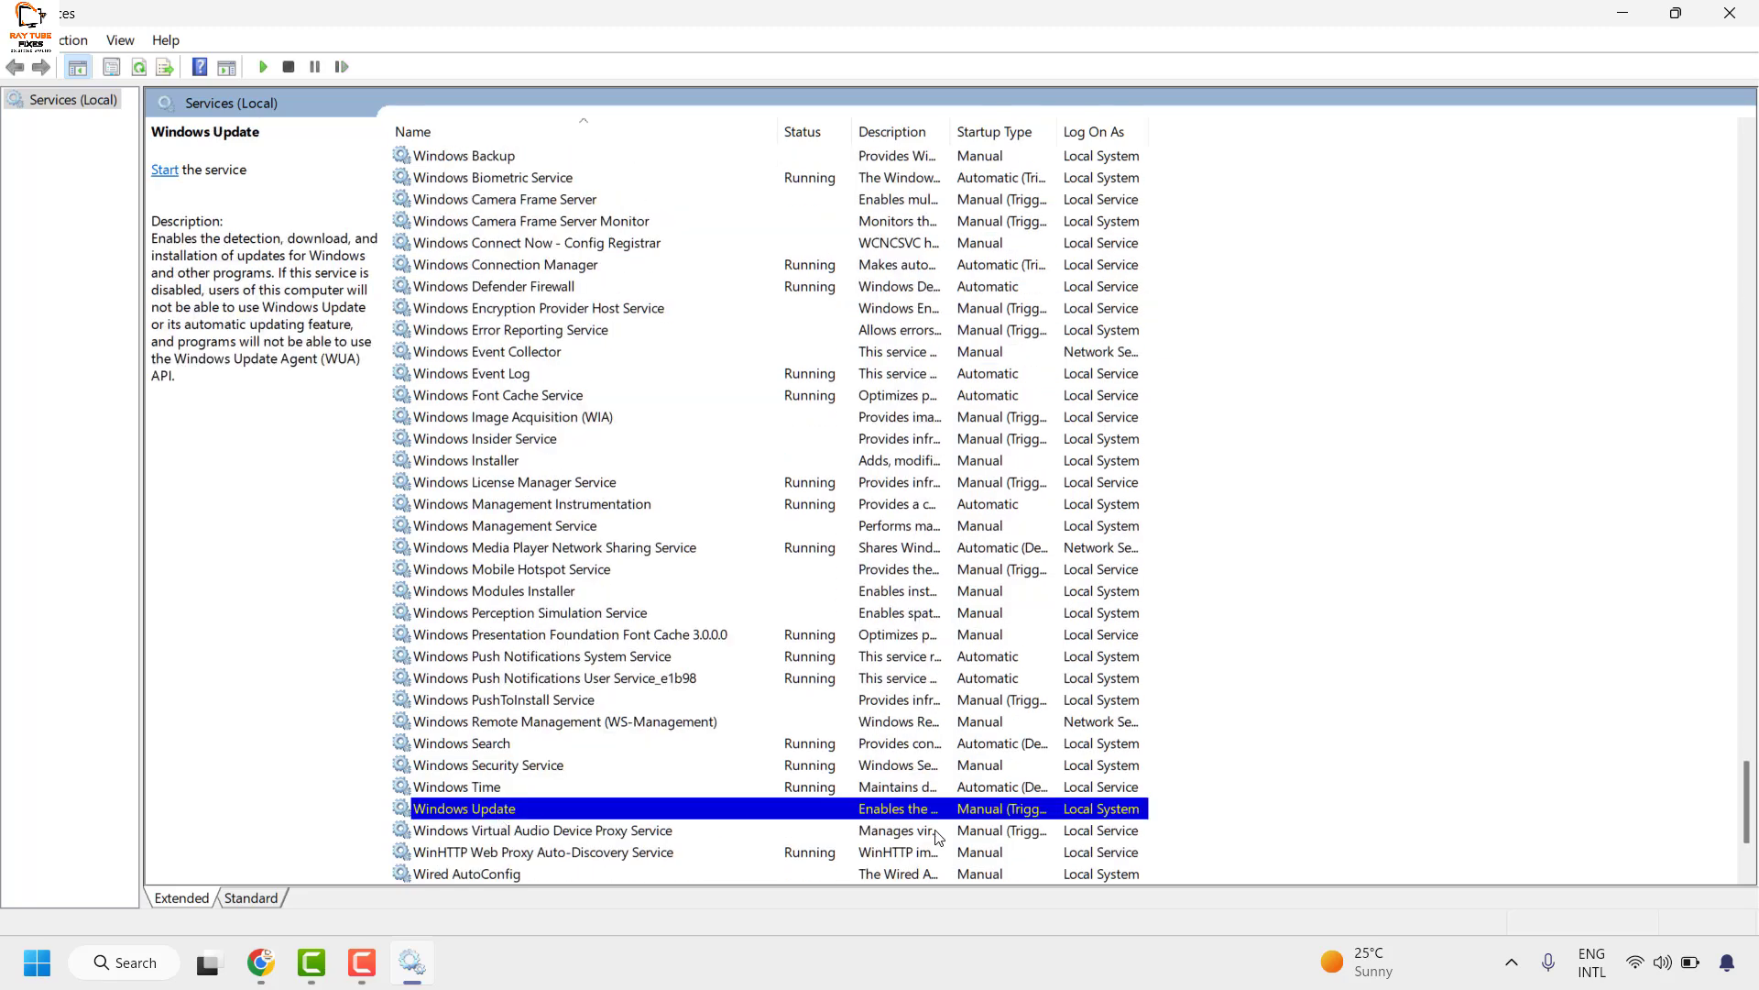
mouse_move(550, 810)
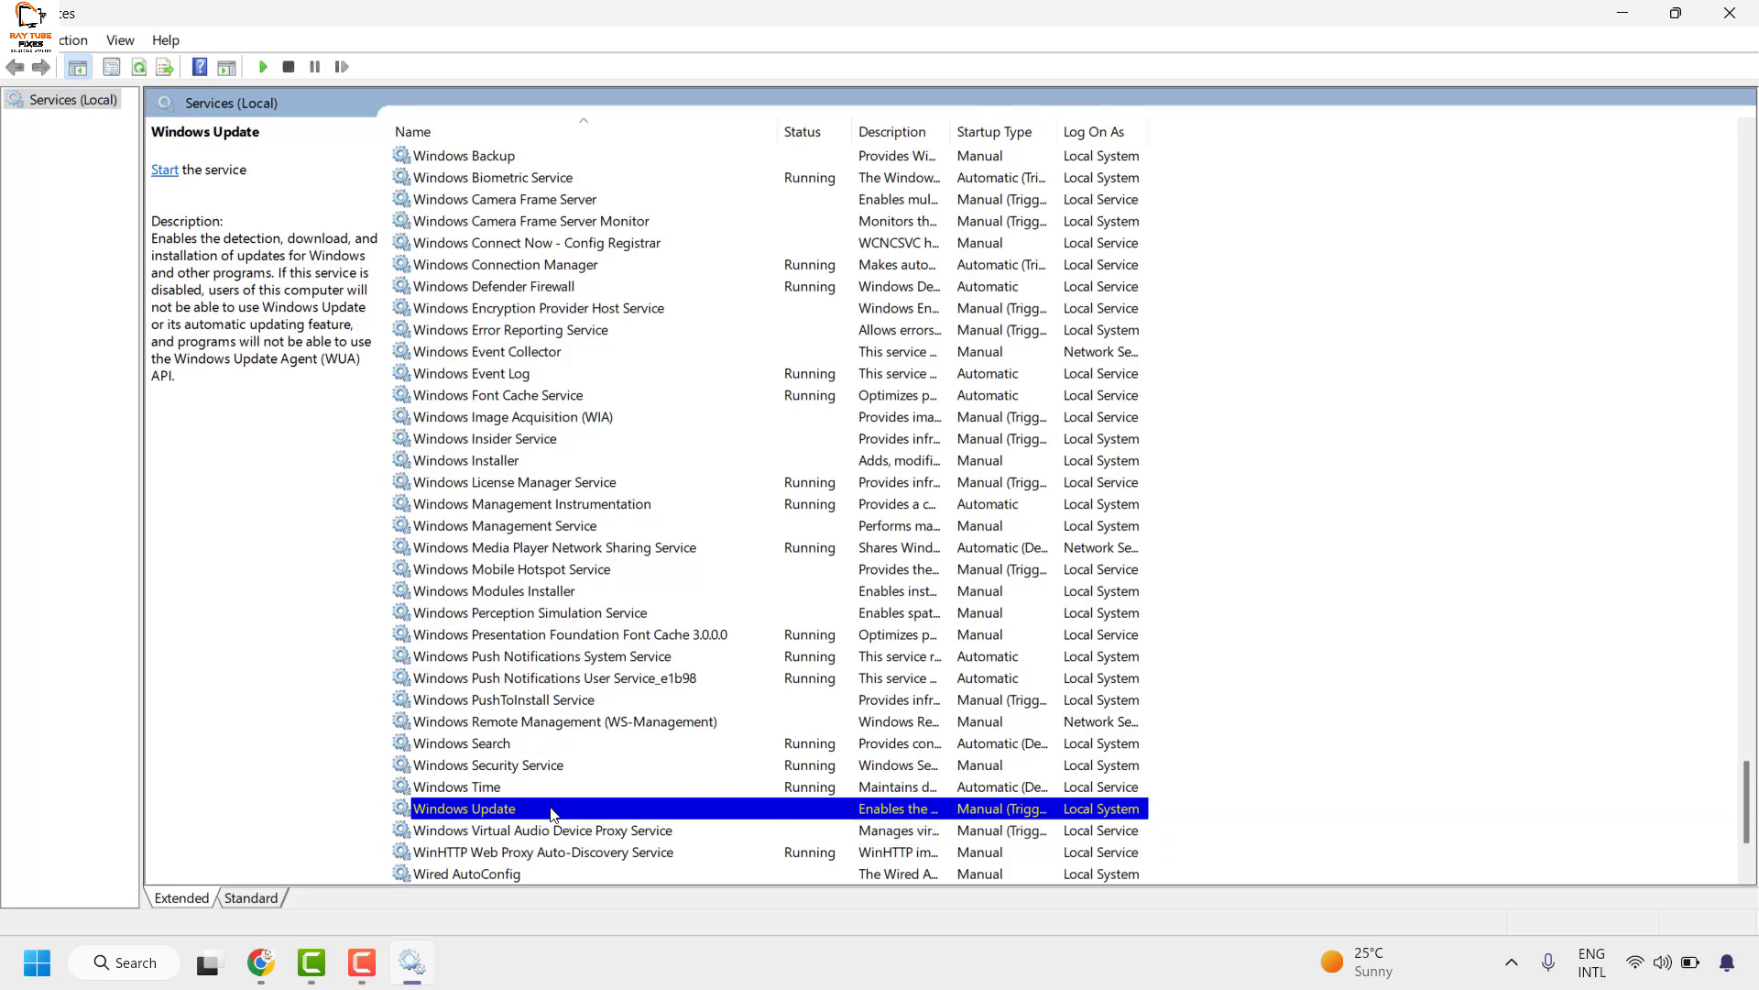
right_click(463, 808)
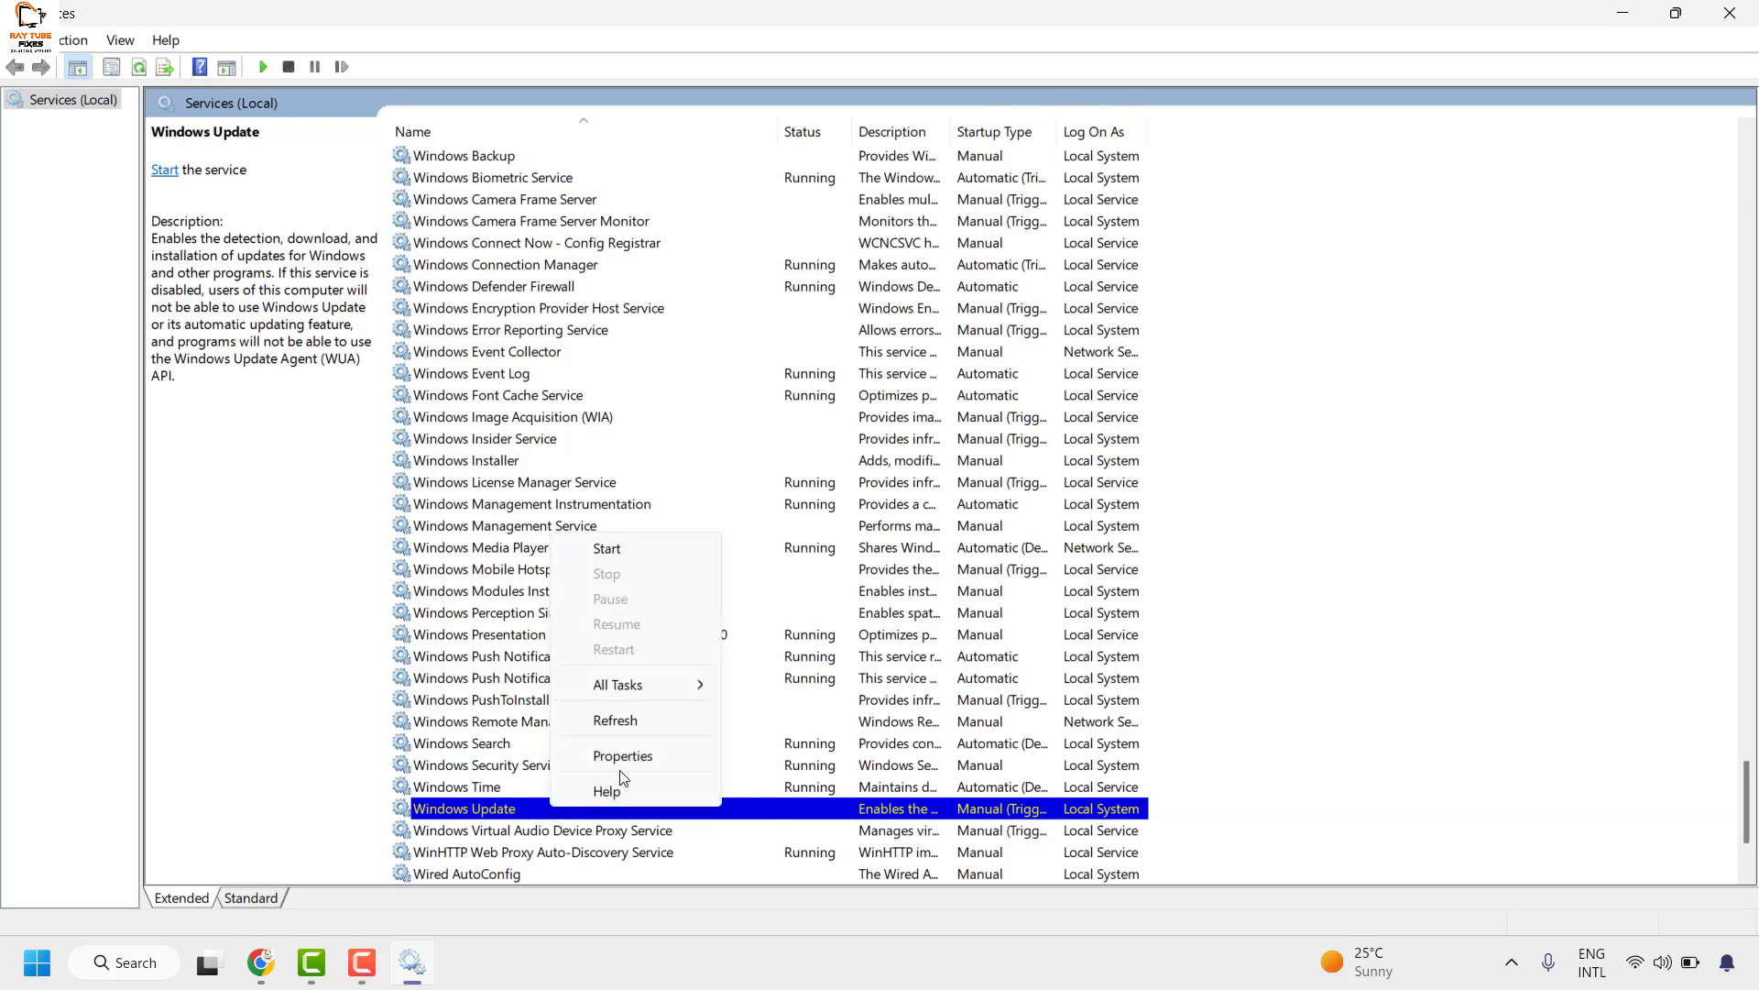
- In Windows Update Properties, set Startup type to Automatic, start the service, and apply
click(623, 755)
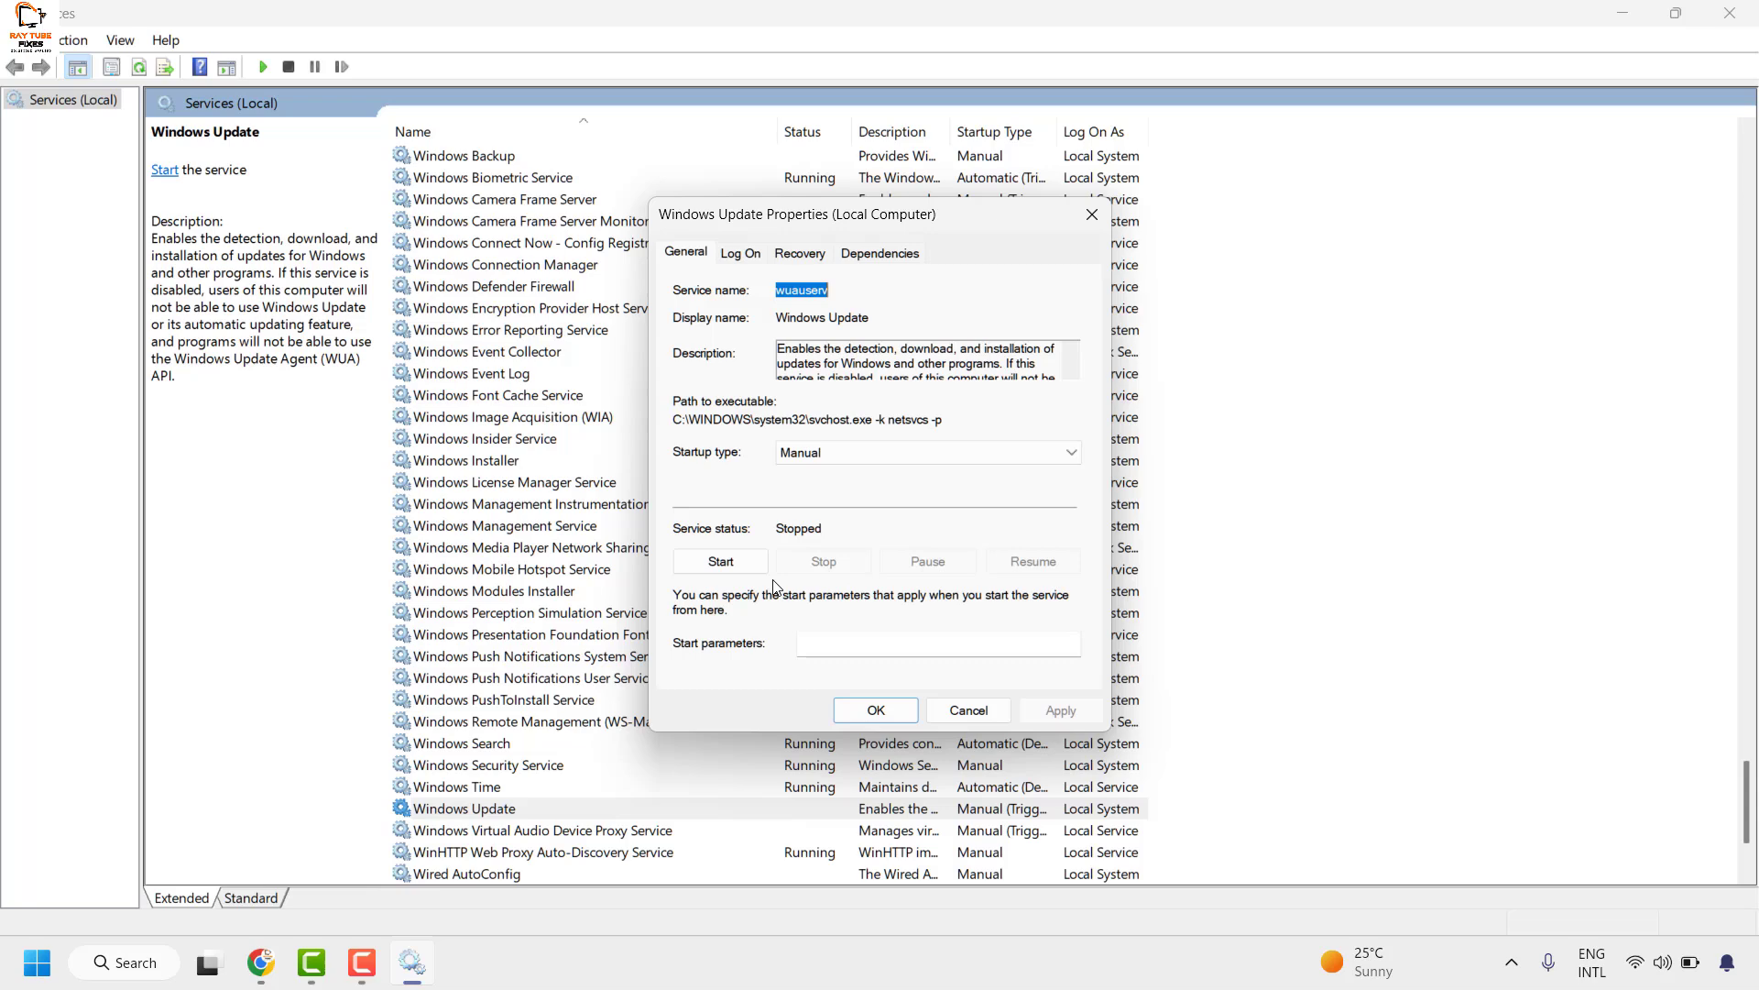
mouse_move(759, 470)
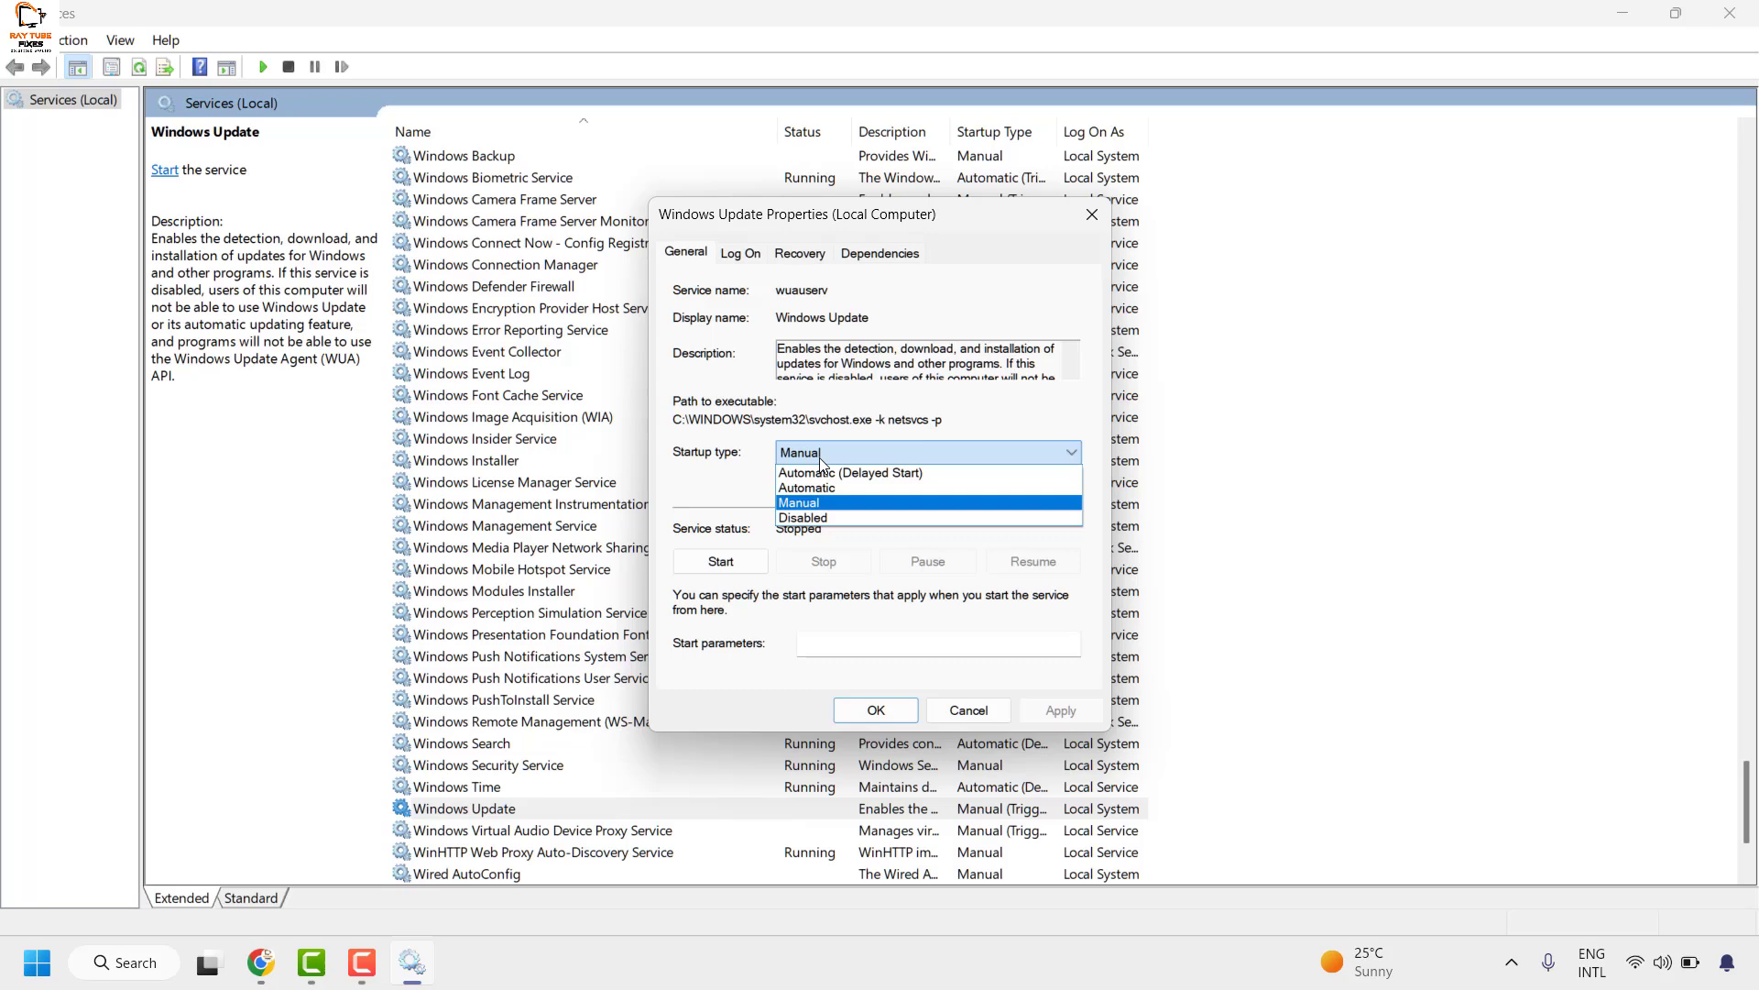
mouse_move(823, 514)
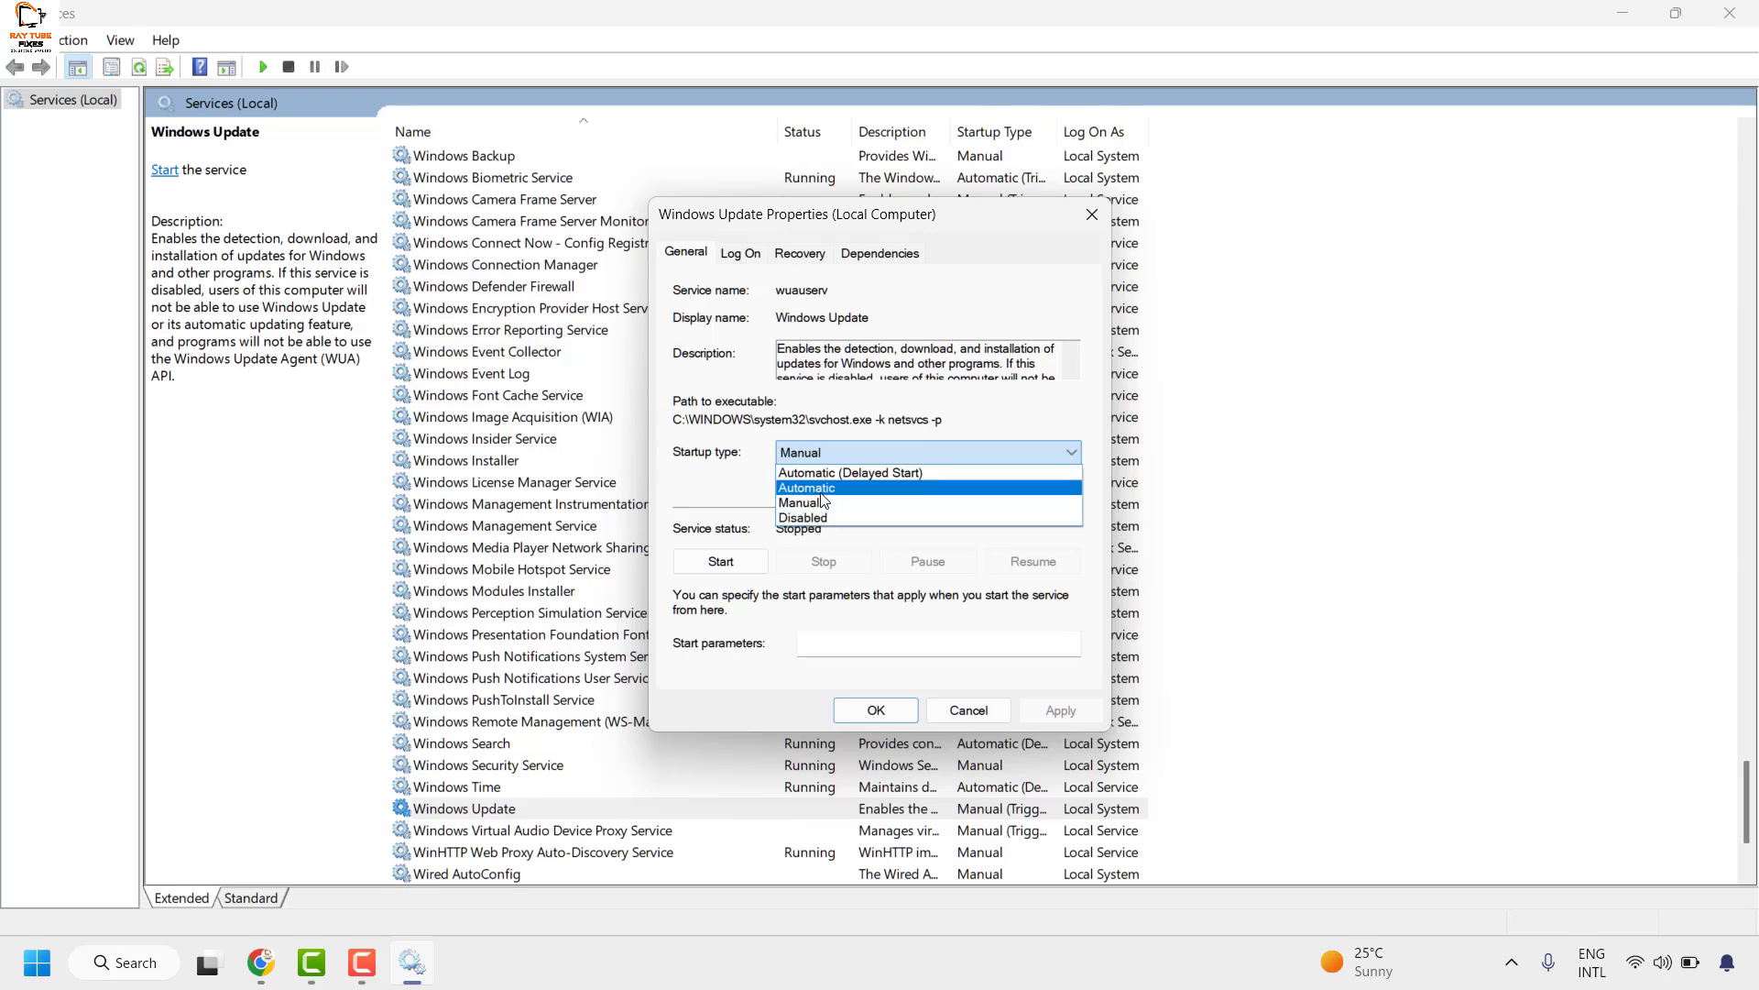
click(801, 503)
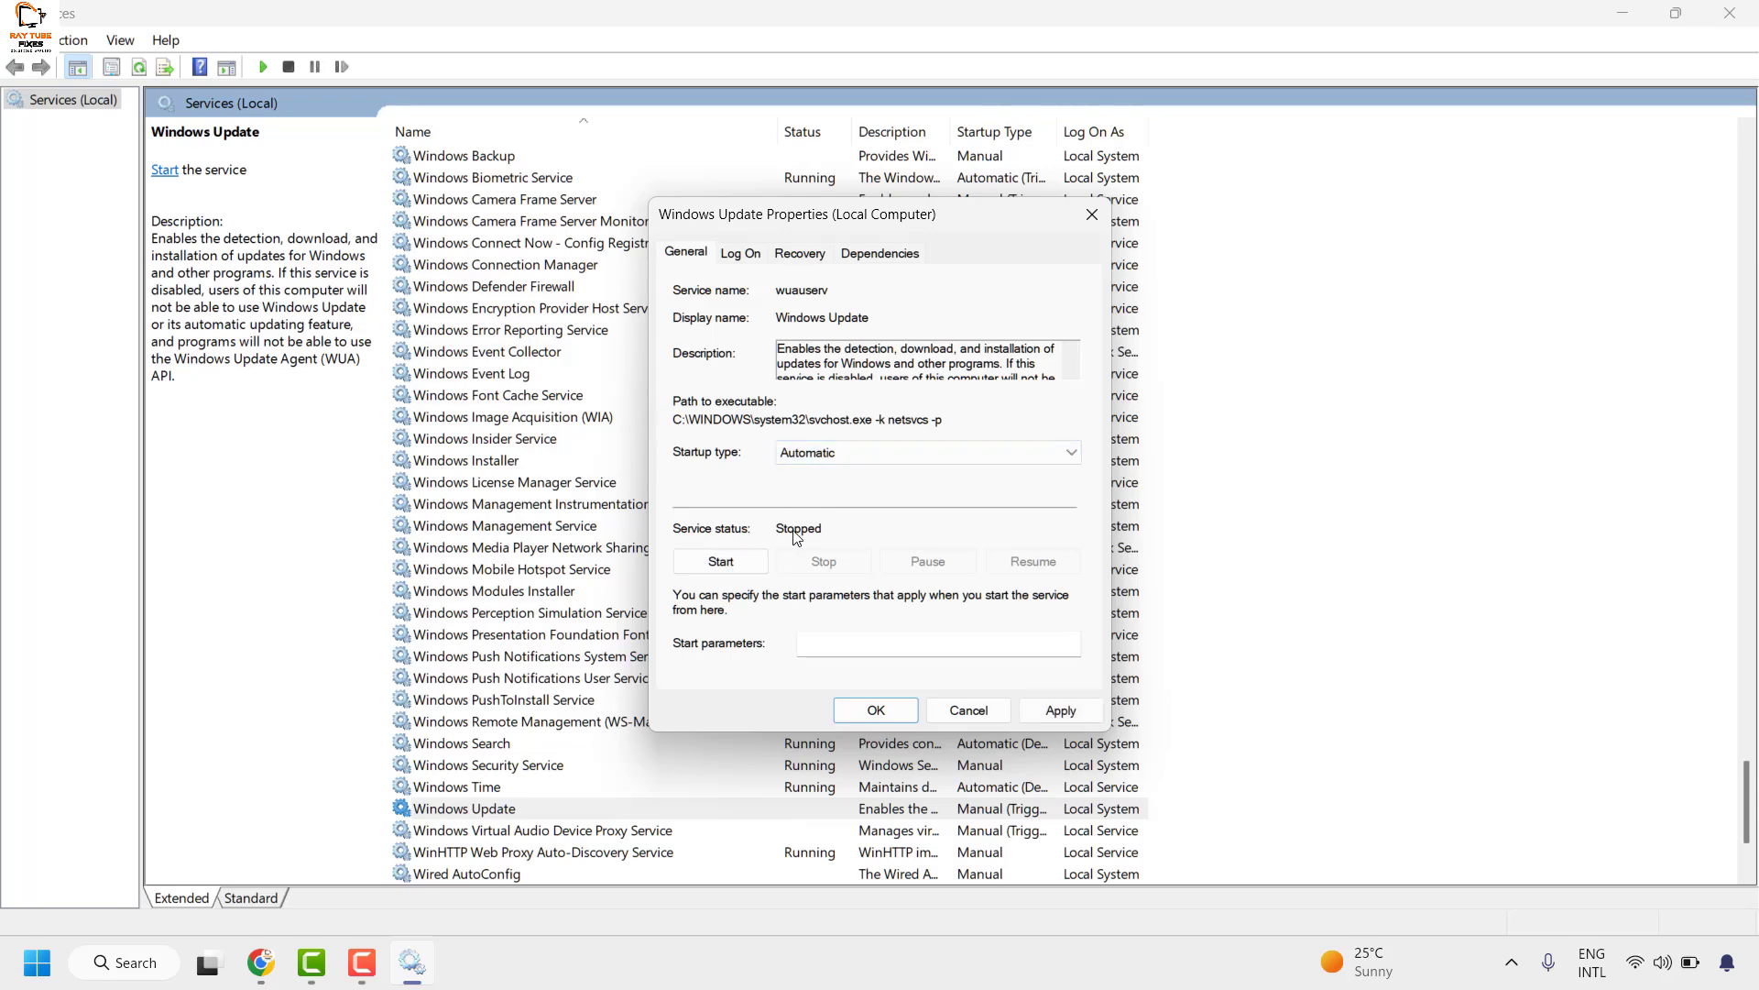
mouse_move(720, 561)
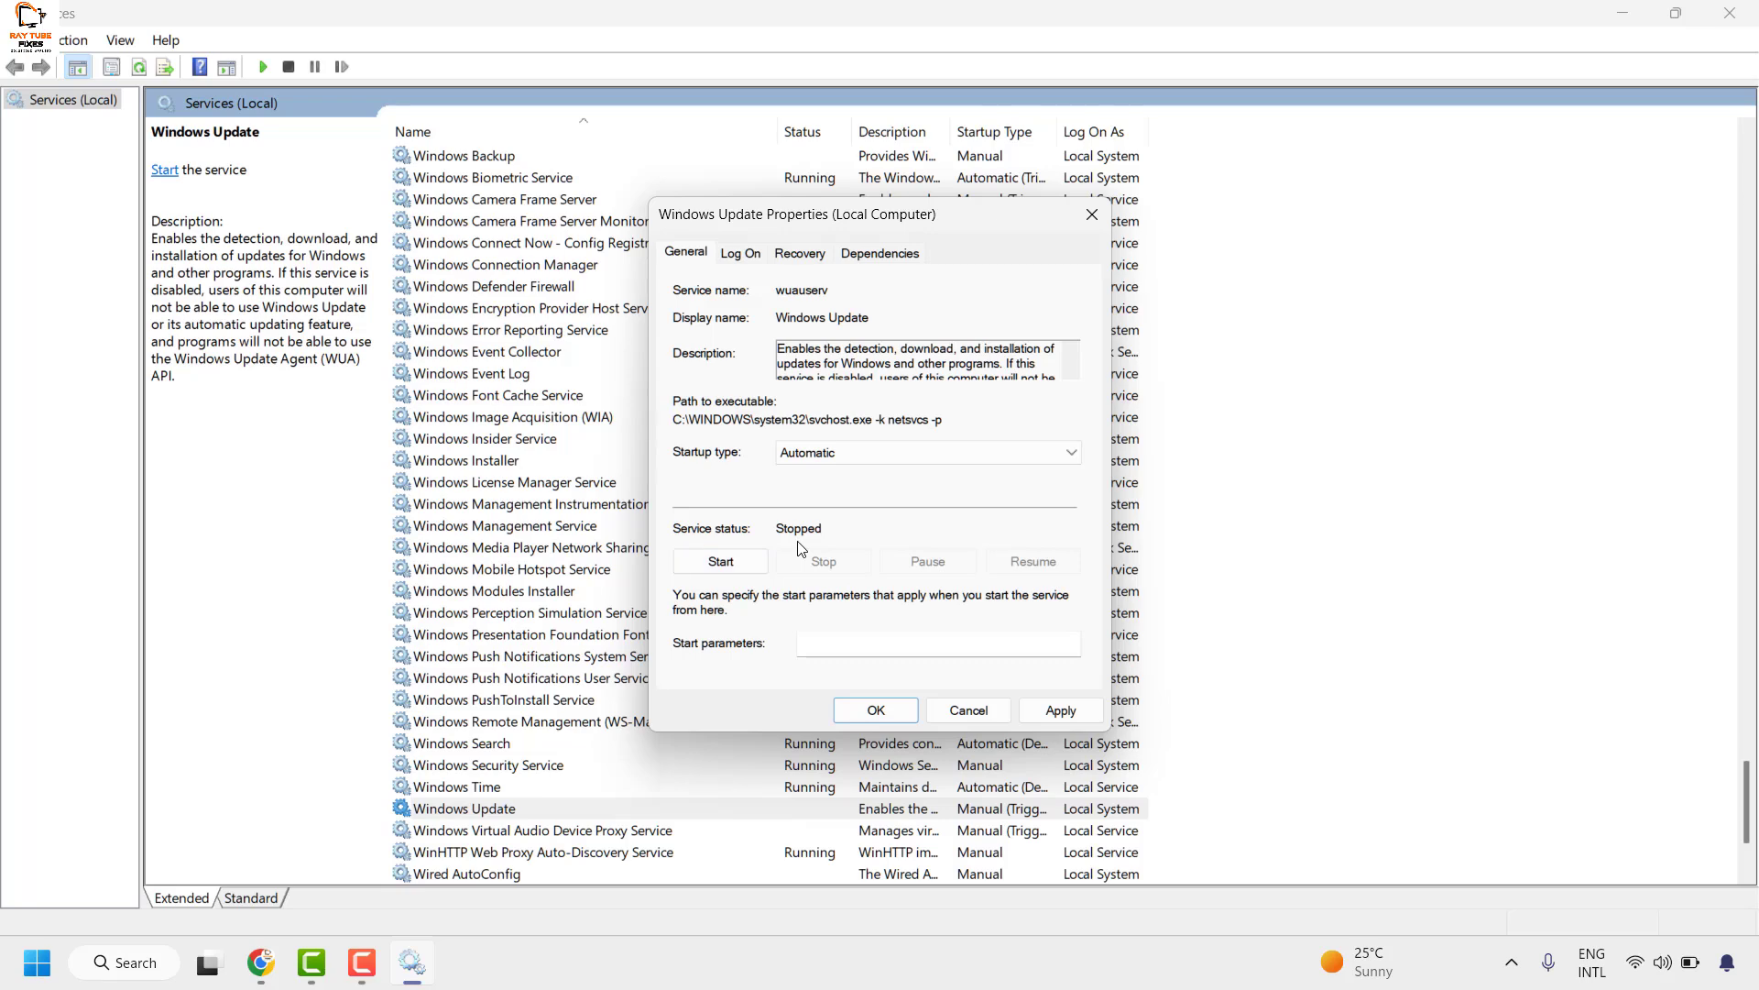
click(720, 561)
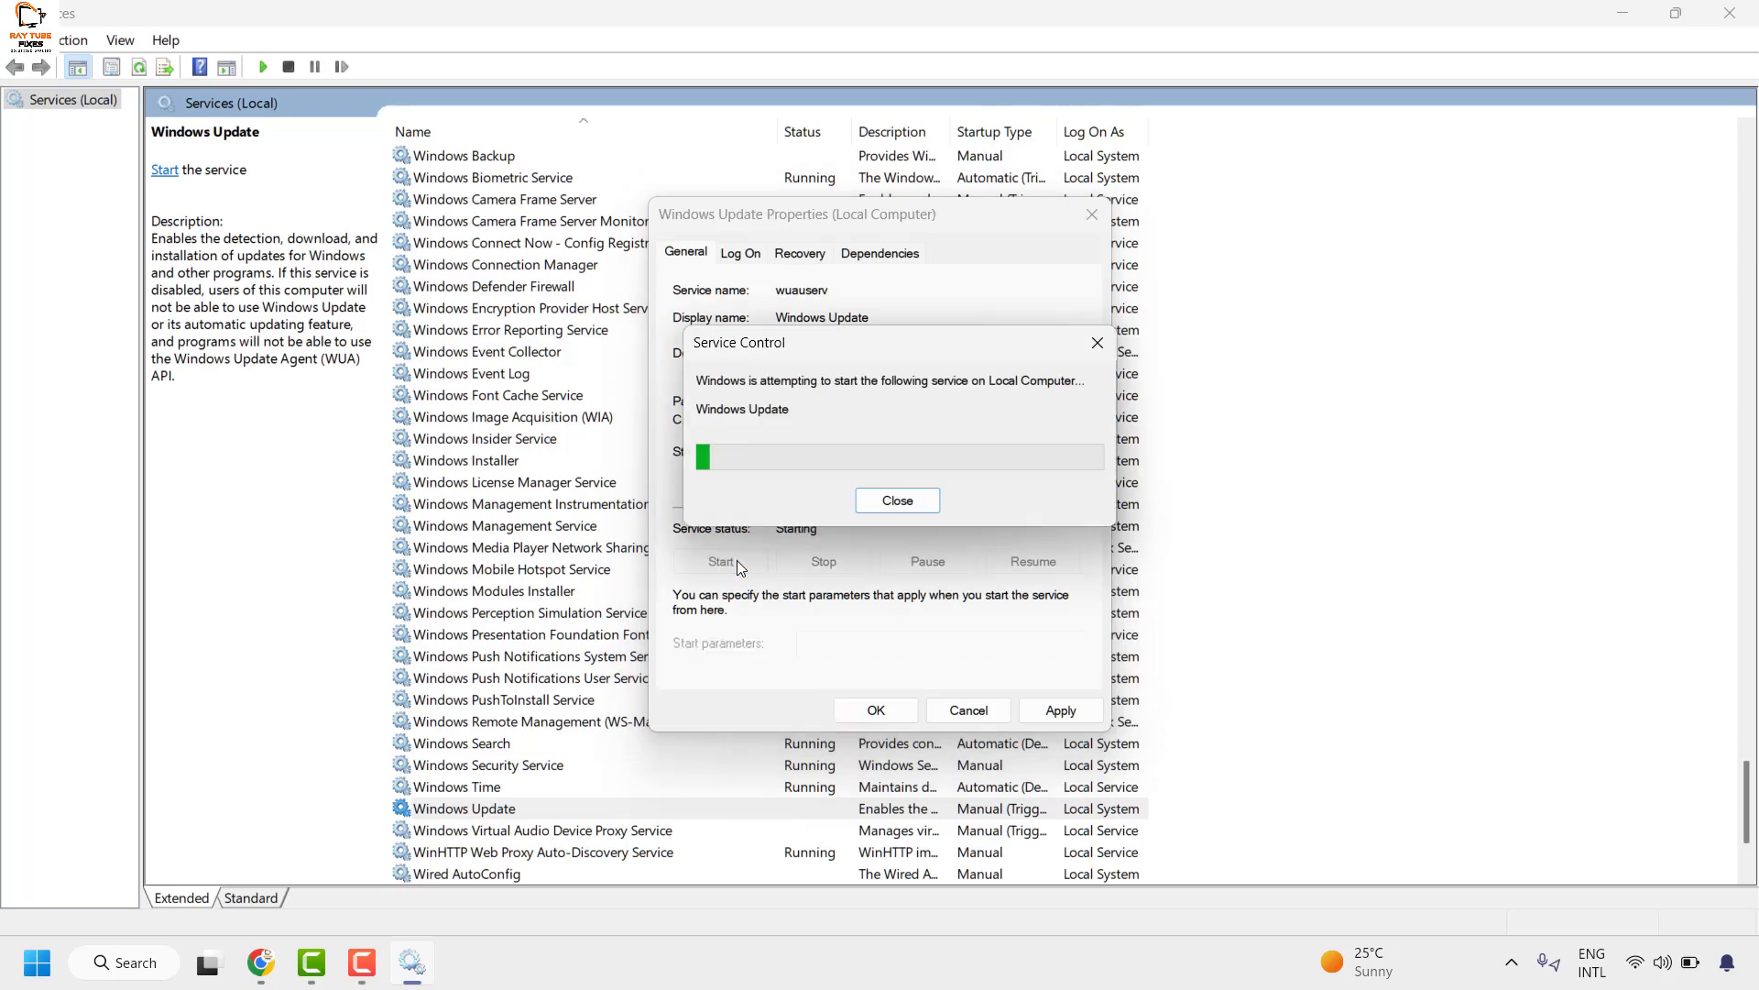
click(896, 500)
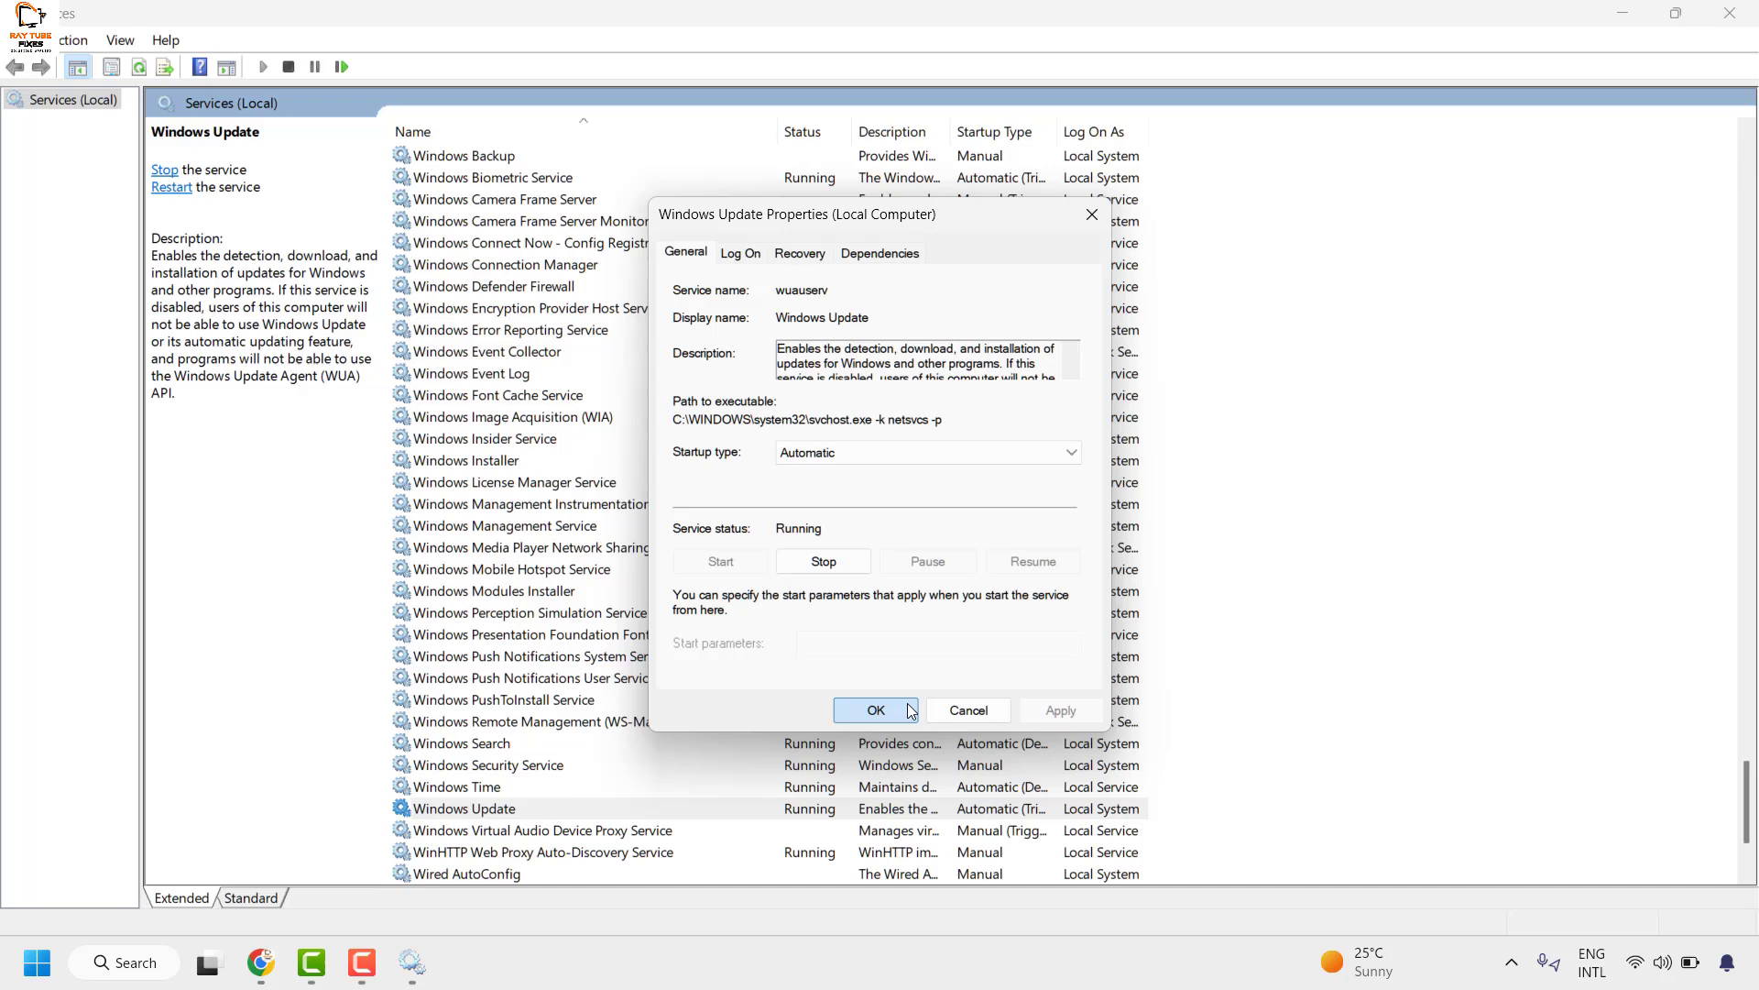
click(876, 709)
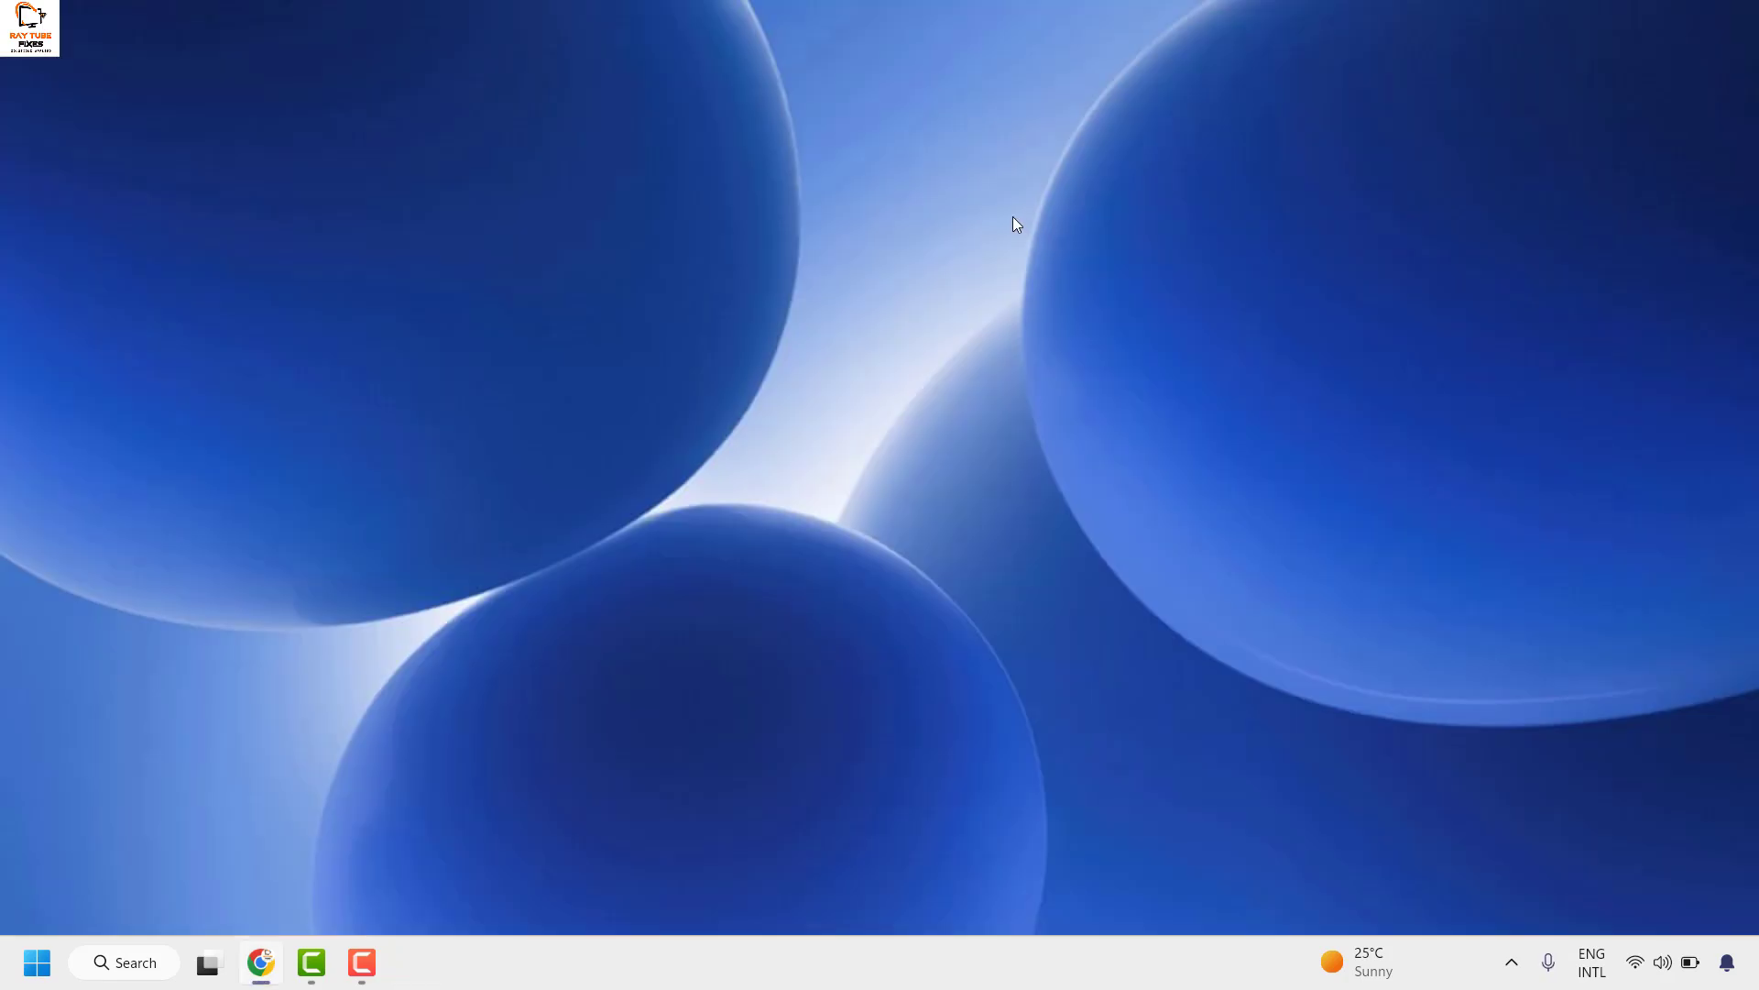
mouse_move(1009, 222)
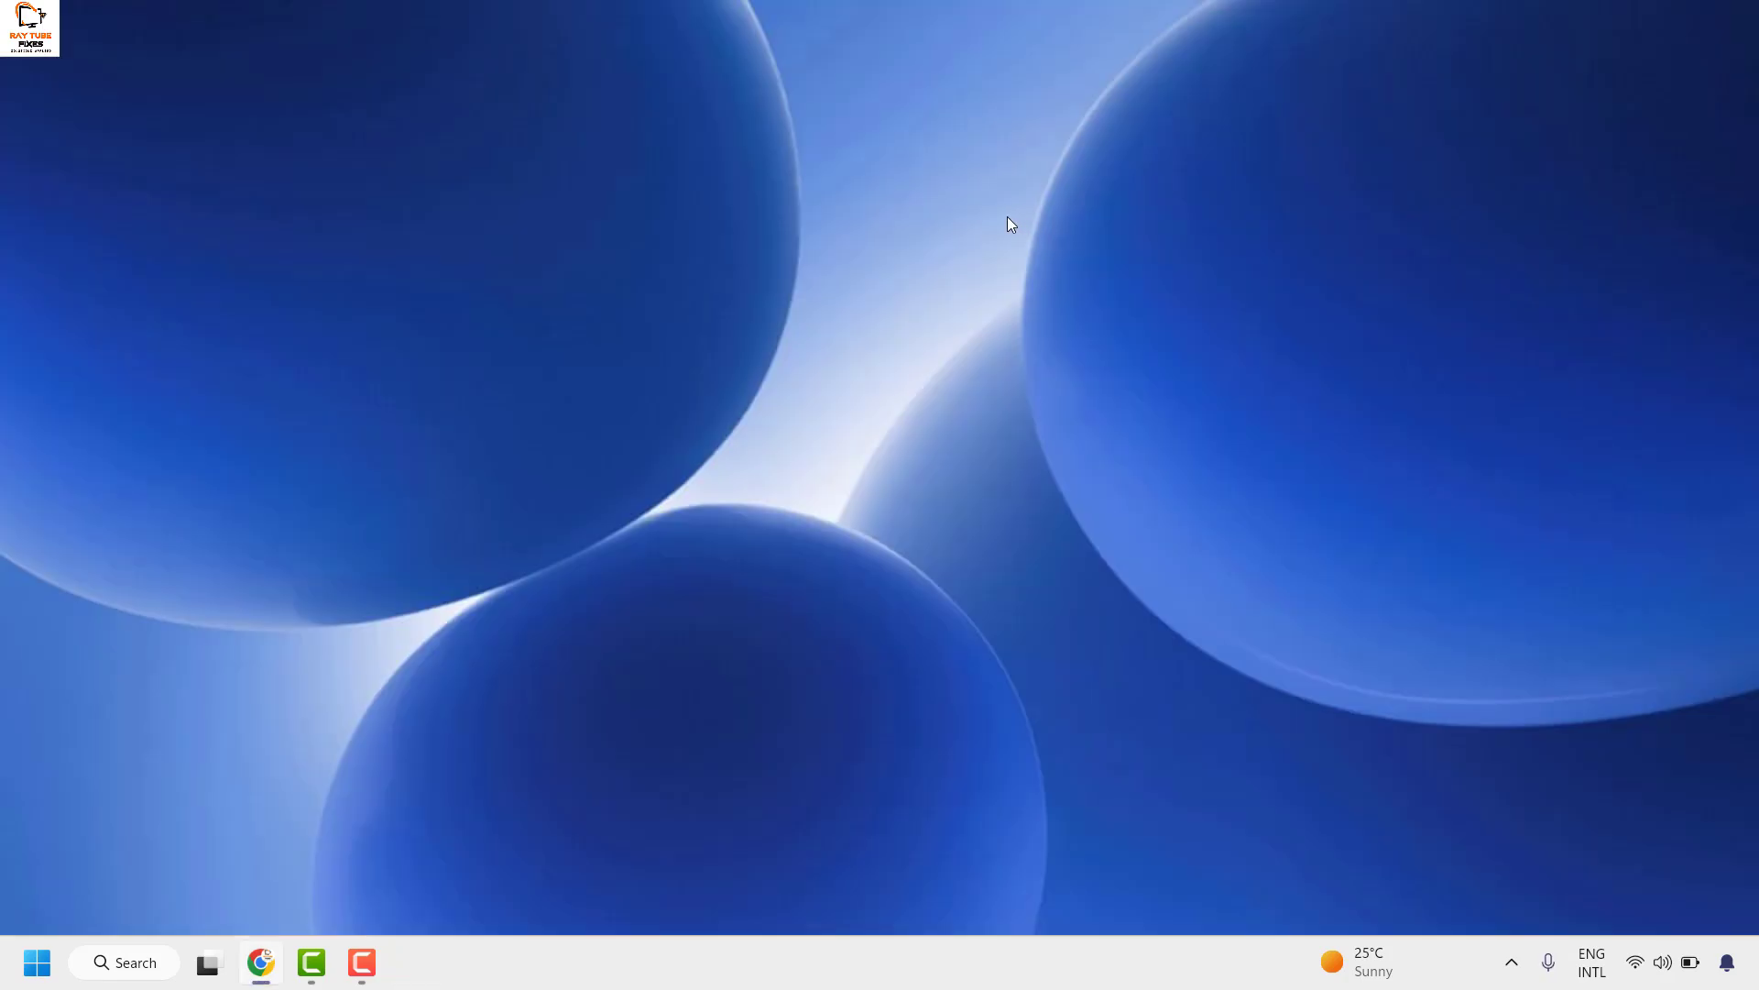